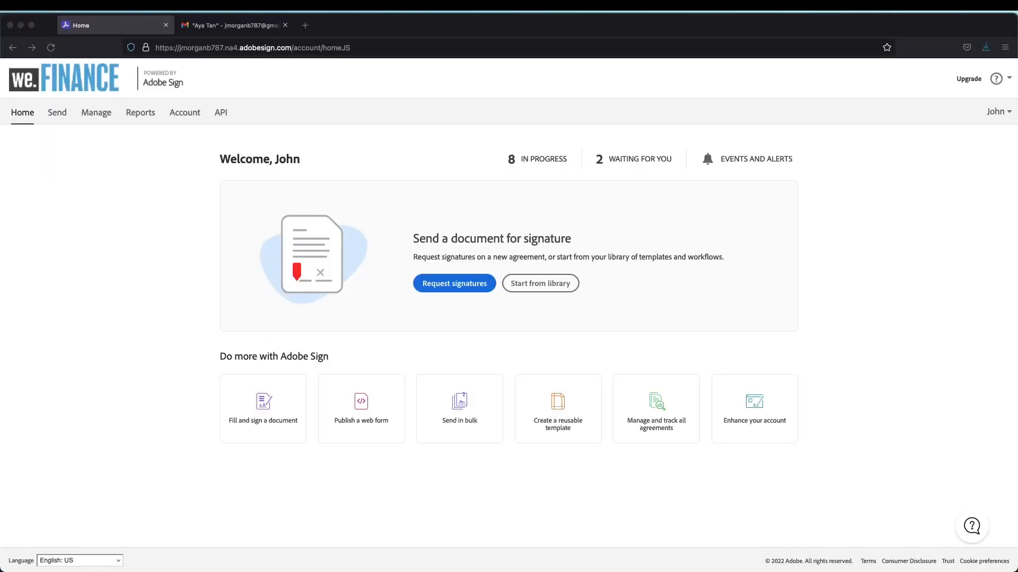
mouse_move(35, 204)
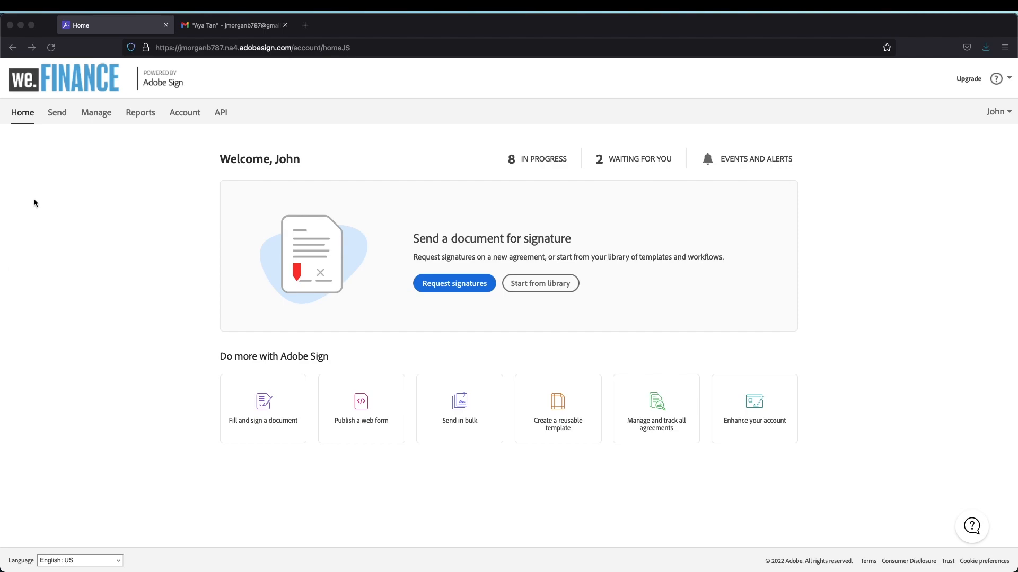
mouse_move(169, 225)
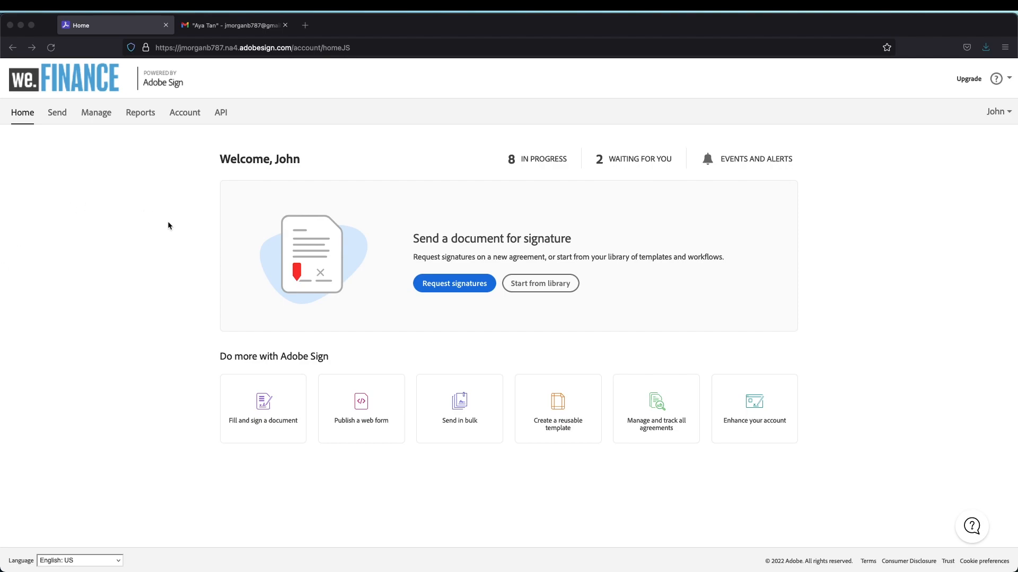
mouse_move(173, 225)
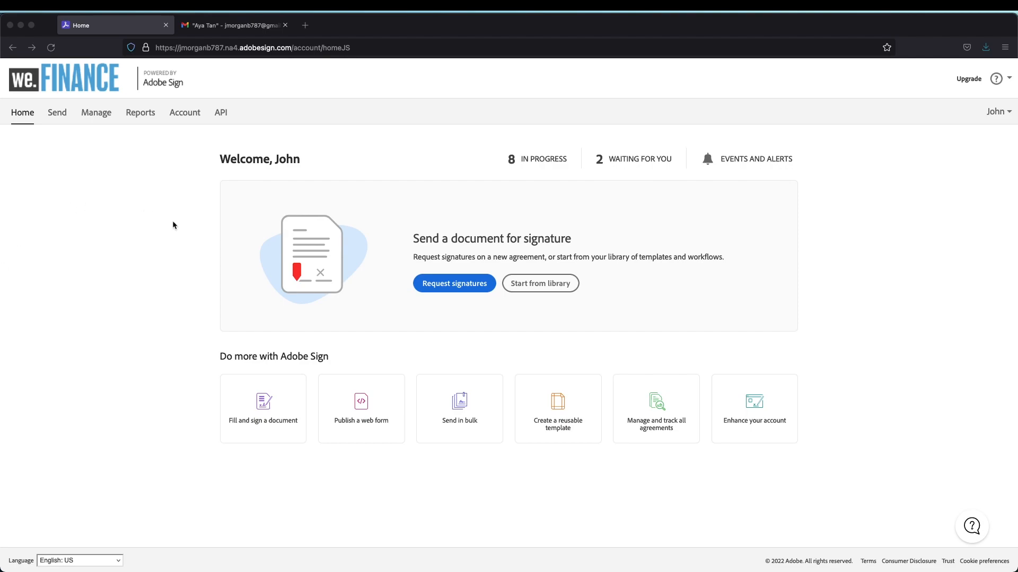
mouse_move(280, 237)
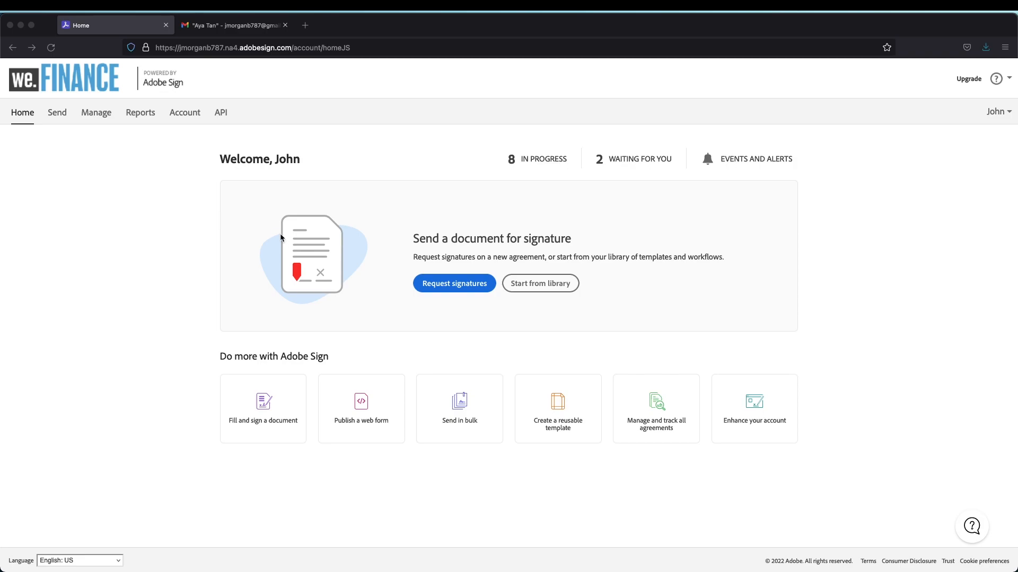
mouse_move(57, 119)
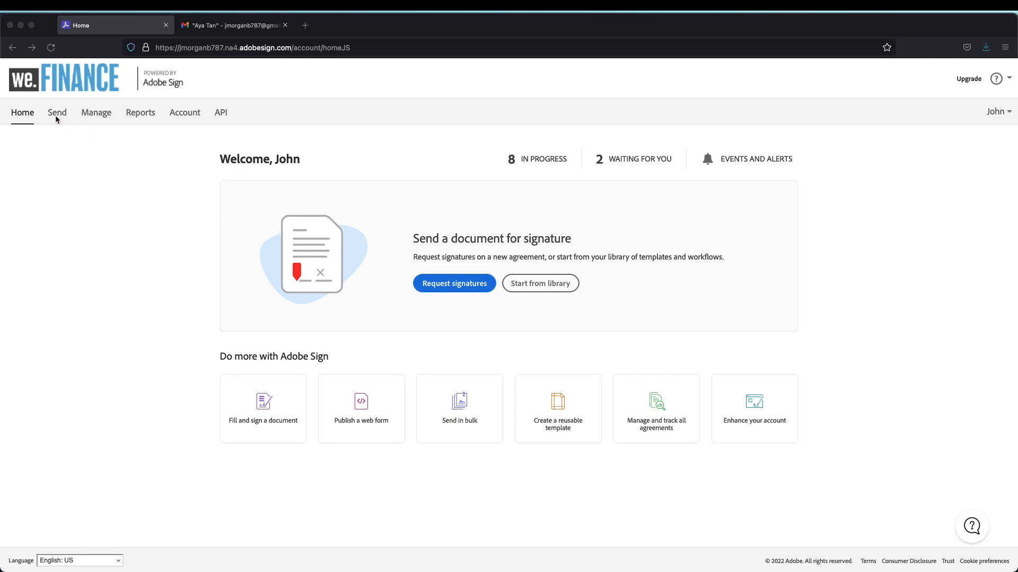
mouse_move(57, 112)
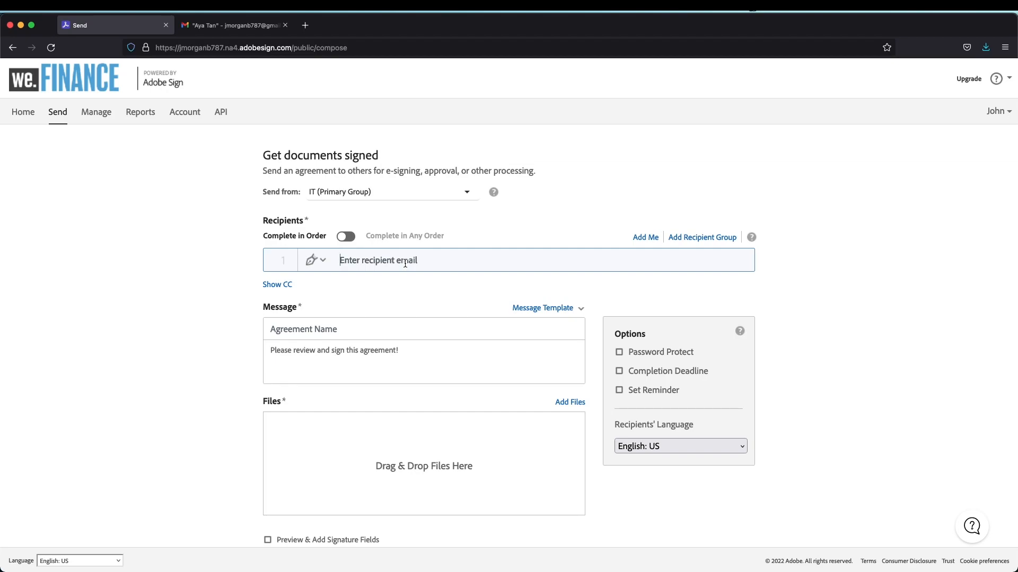
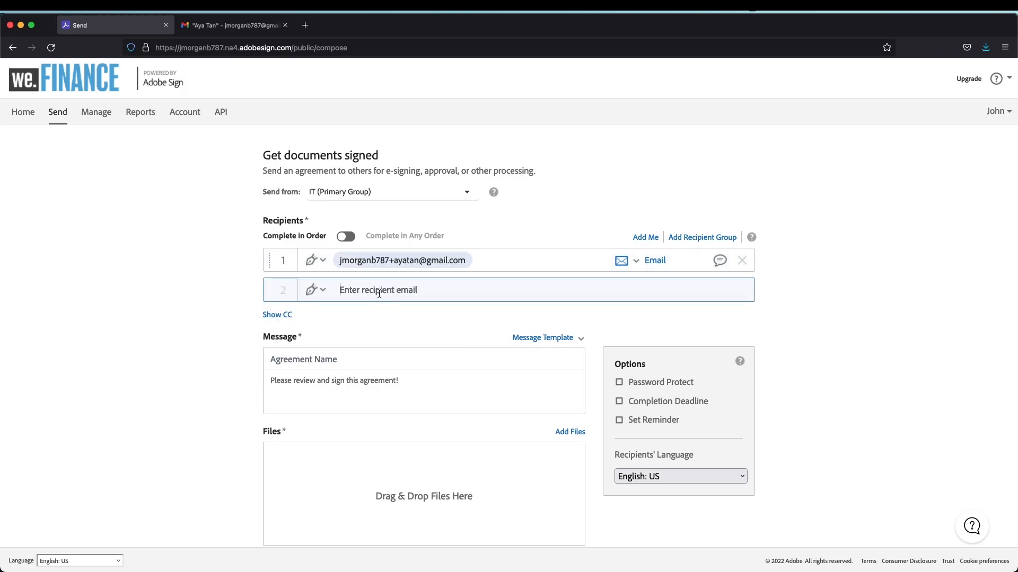
Add a signer recipient by entering their email address starting 'jmor'.
scroll(down, 3)
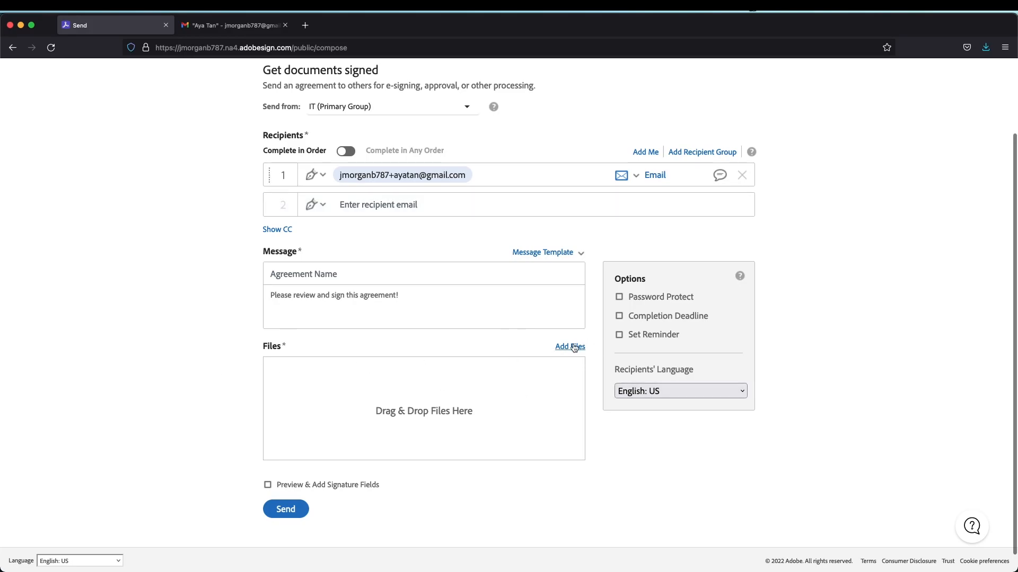
Attach the Registration Payment template from Recent Templates to the agreement.
click(569, 347)
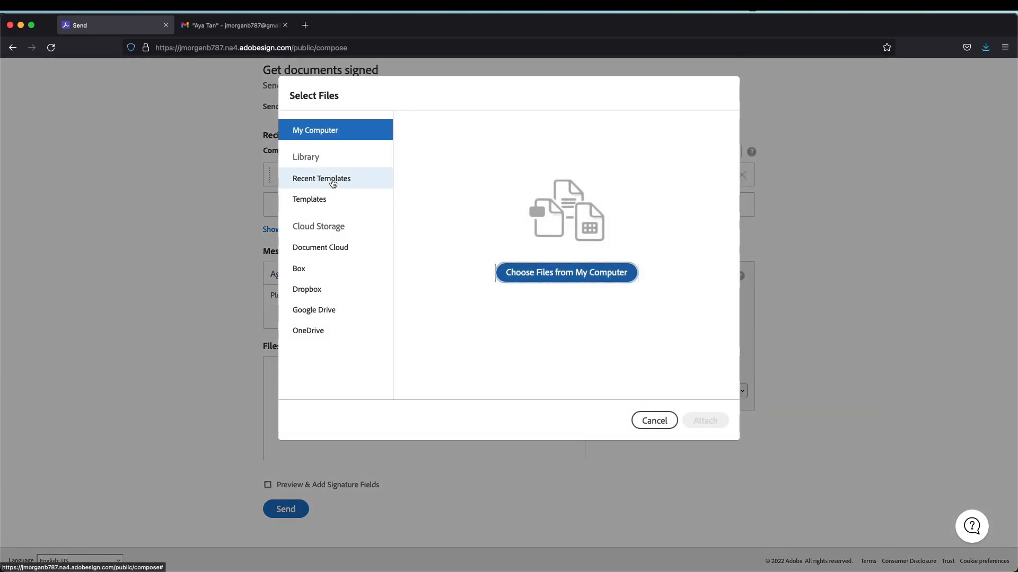
click(321, 178)
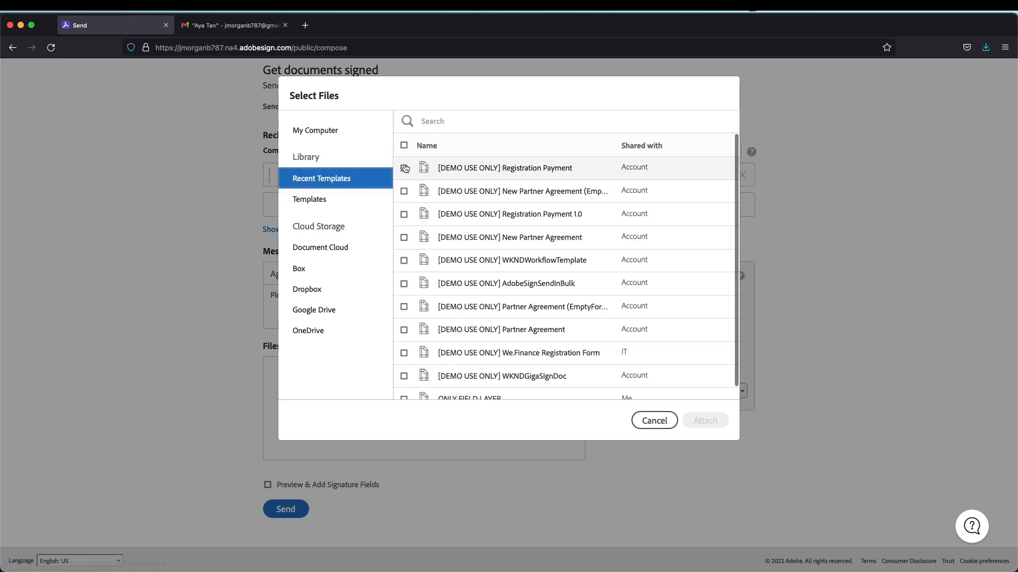
click(403, 168)
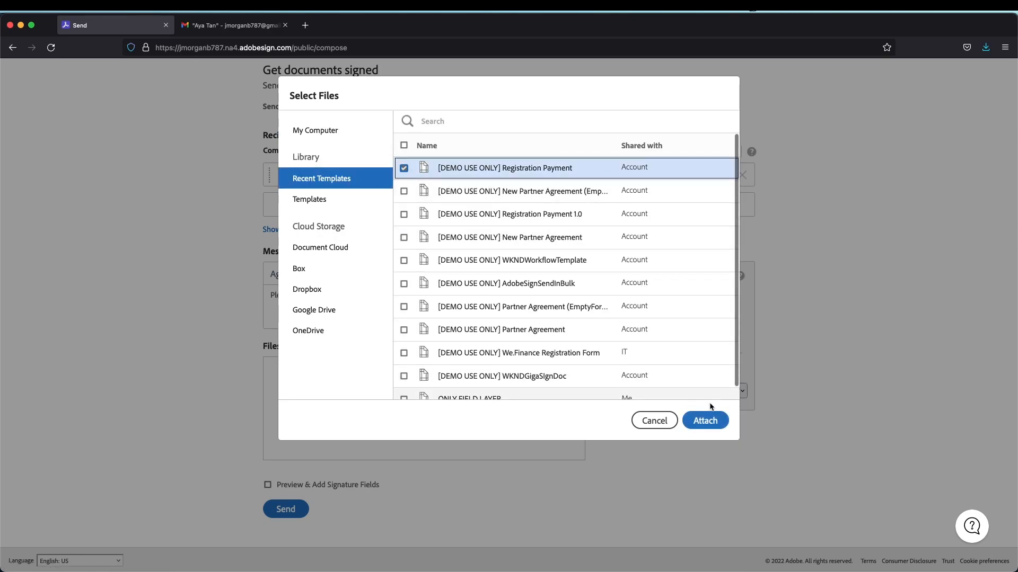
click(705, 420)
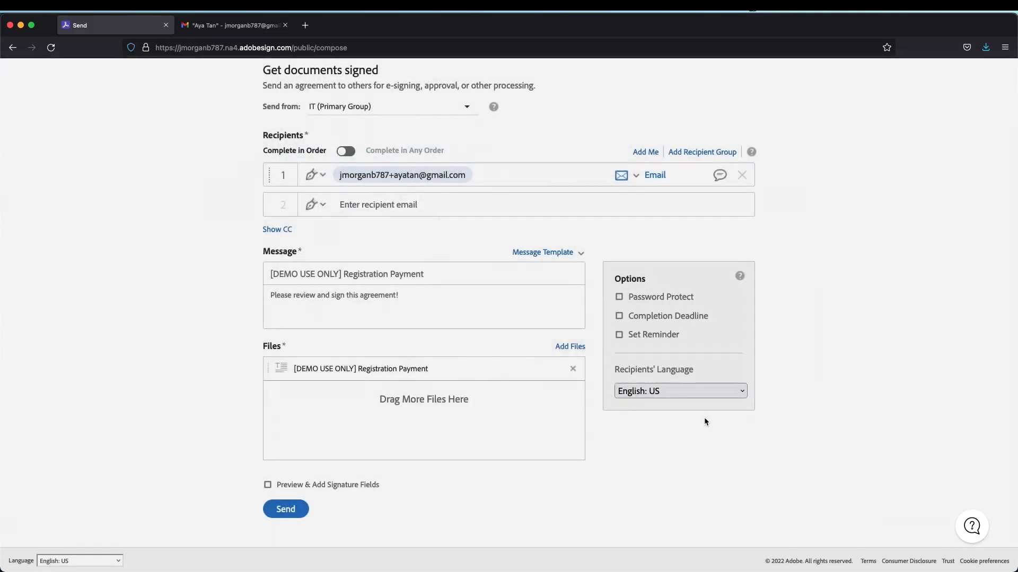
Enable Preview & Add Signature Fields and continue to the authoring page.
scroll(down, 3)
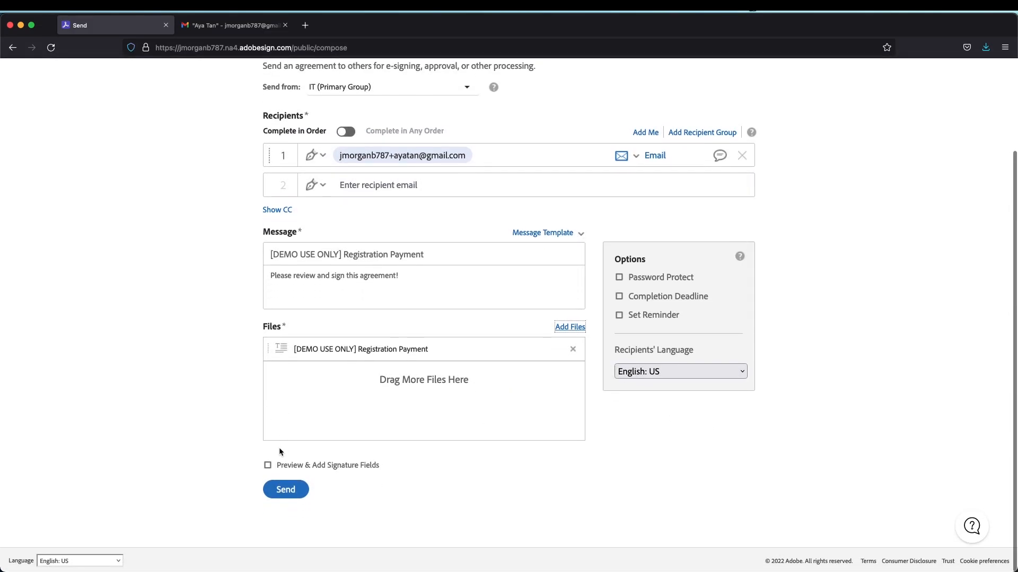
mouse_move(331, 388)
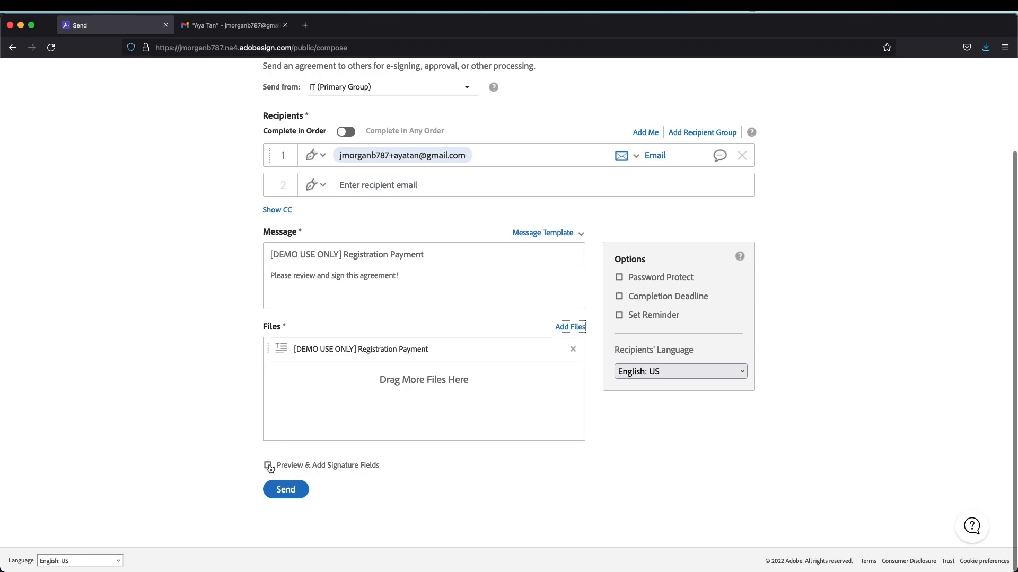
click(268, 466)
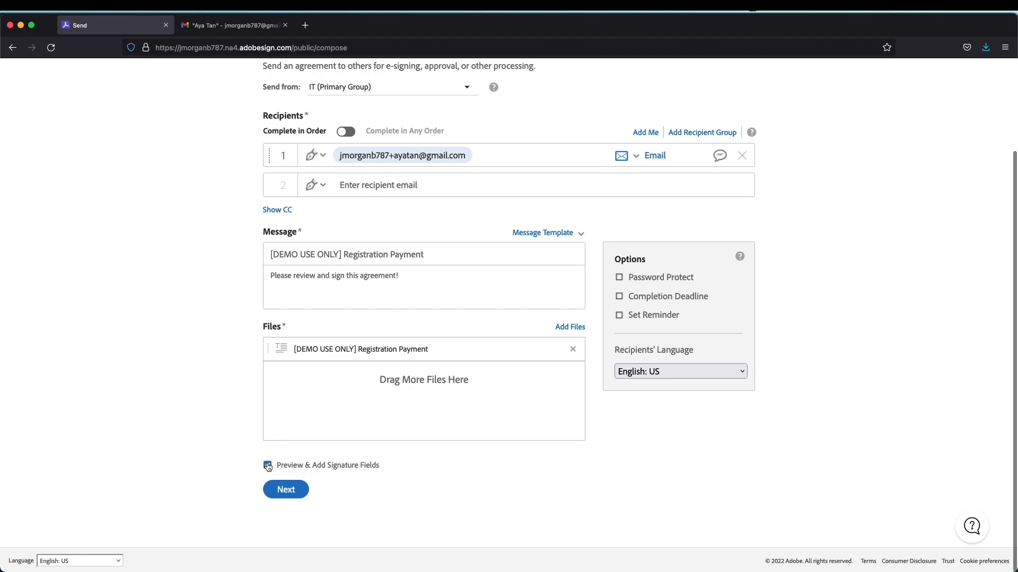
click(267, 465)
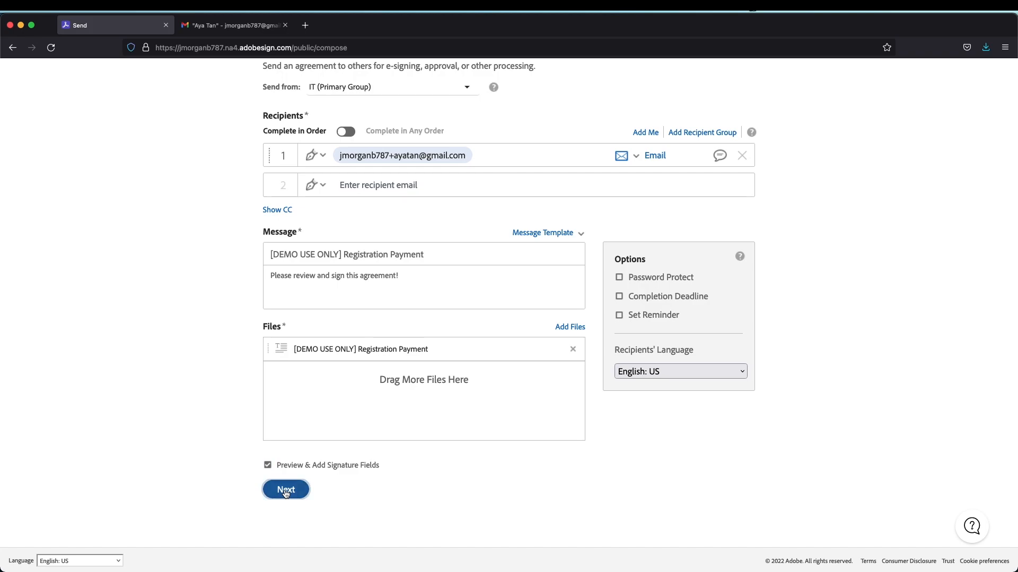
click(286, 490)
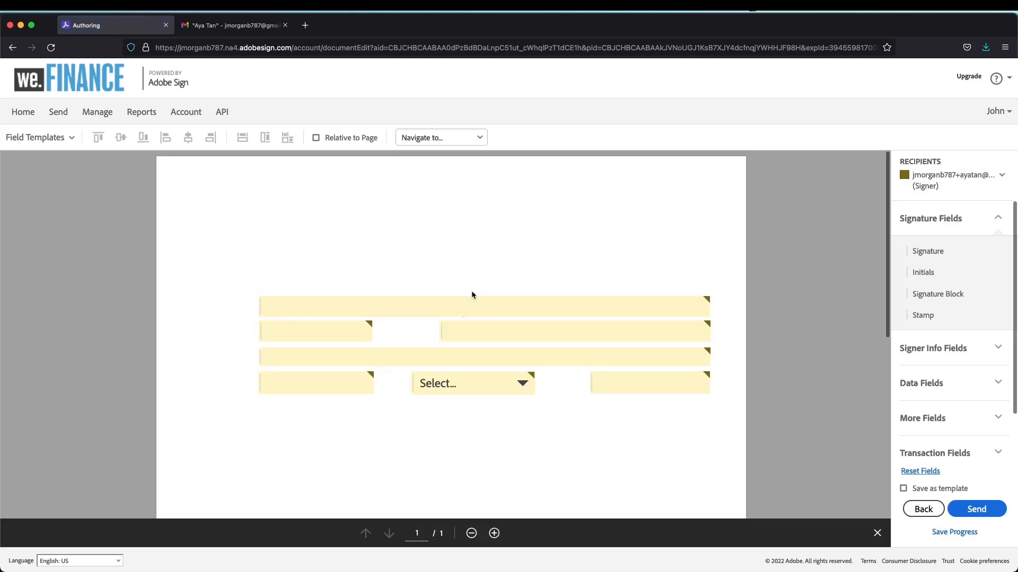
Scroll through the Registration Form and reveal the Payment field options beside Total to Pay.
scroll(up, 3)
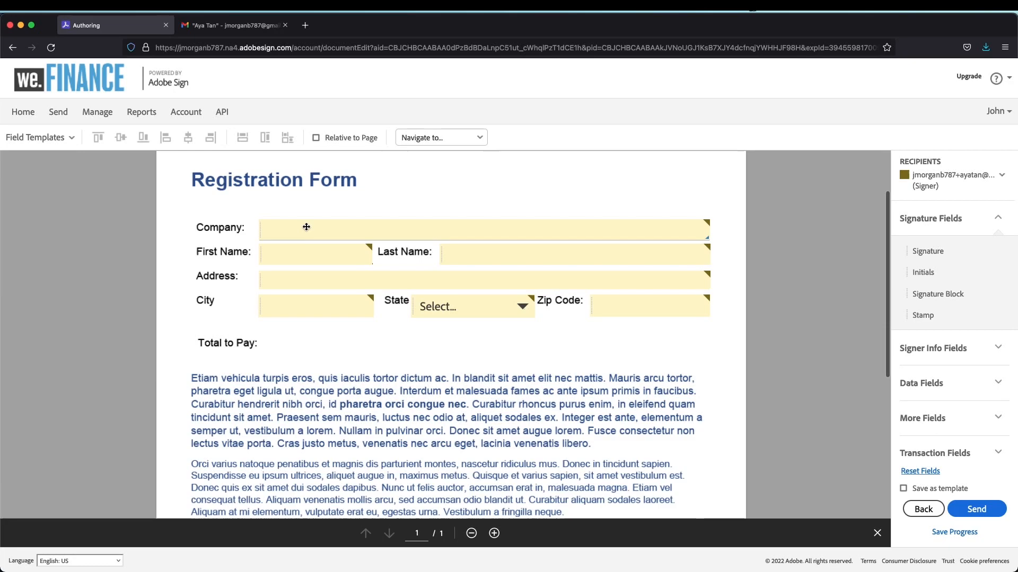
scroll(down, 3)
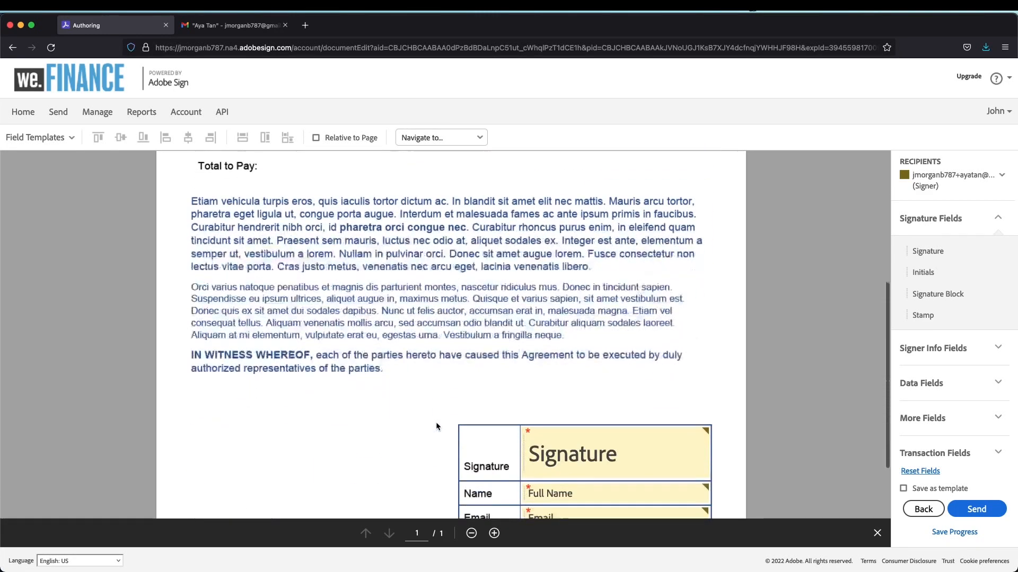
scroll(up, 3)
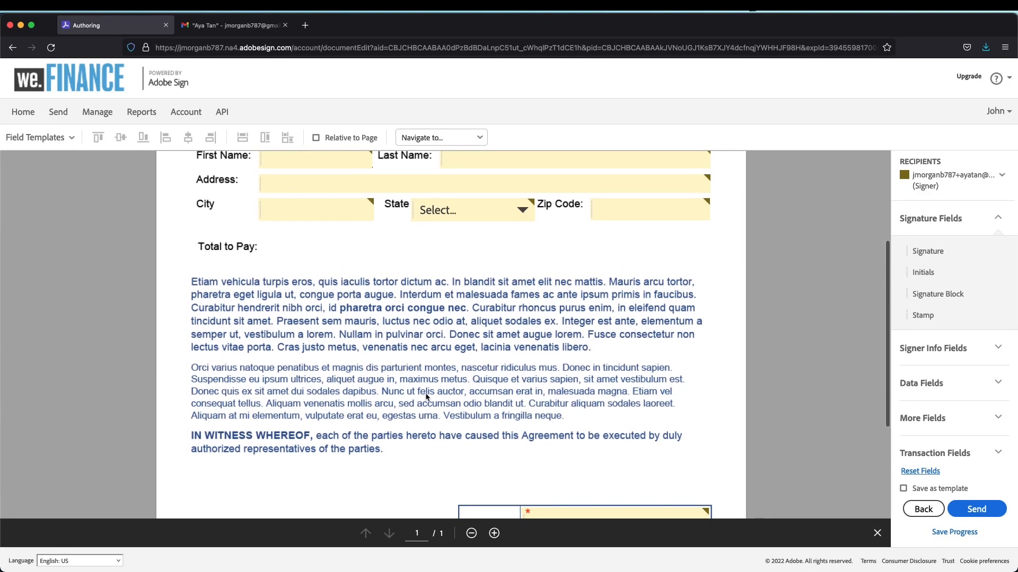
mouse_move(880, 464)
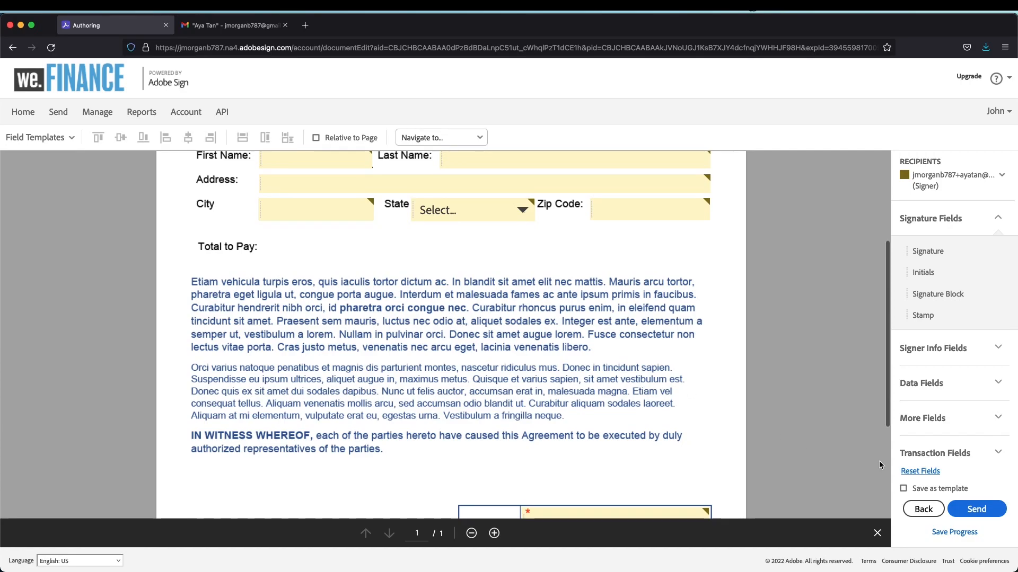
mouse_move(916, 189)
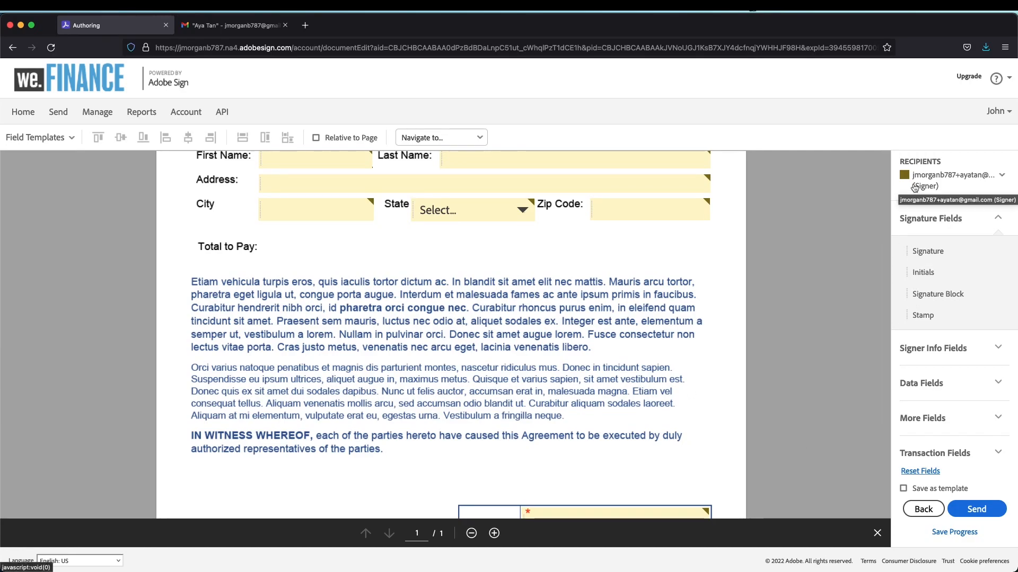
scroll(down, 3)
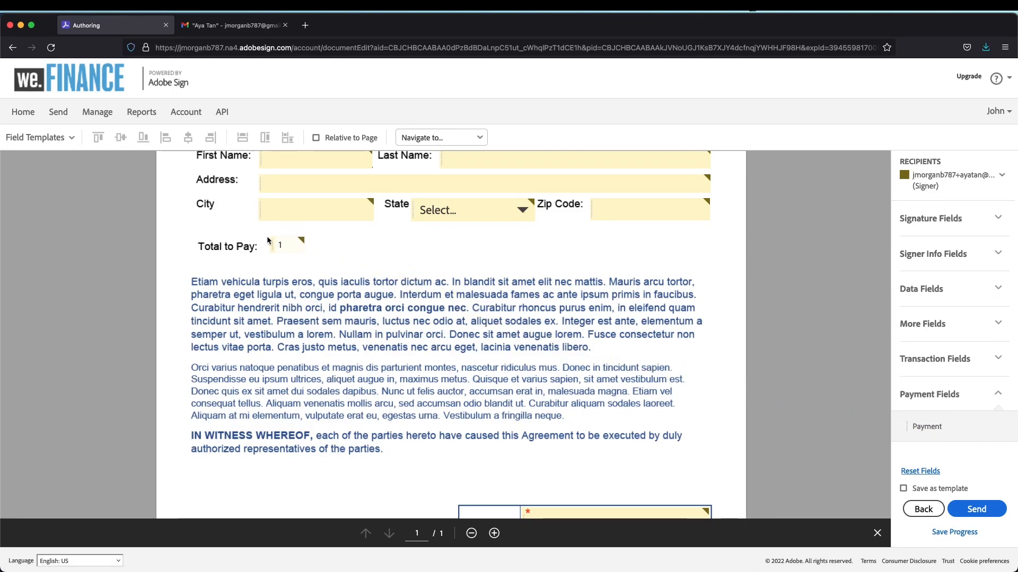
Change the Total to Pay payment field's default value from 1 to 1000 and confirm.
click(281, 250)
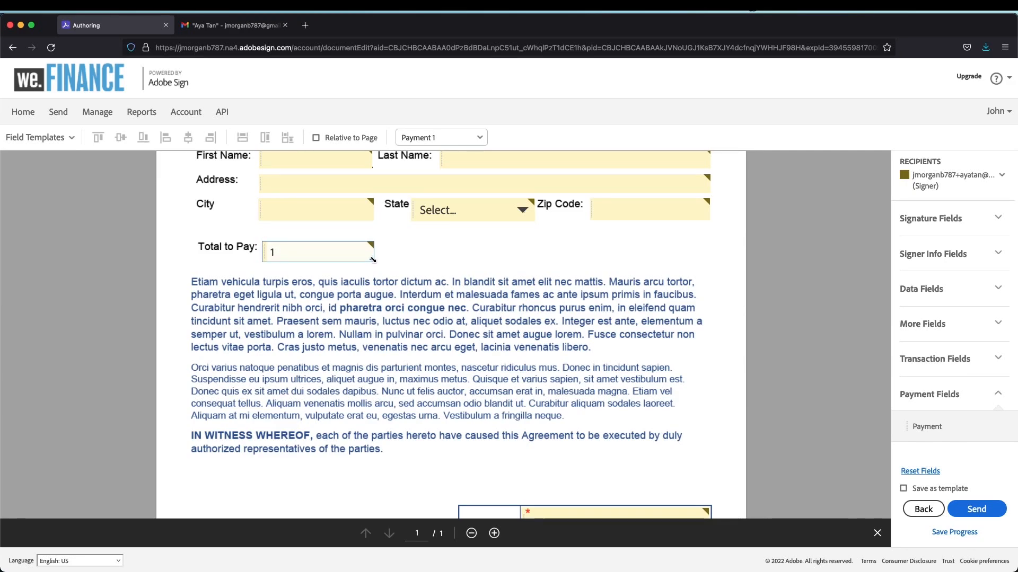
double_click(317, 253)
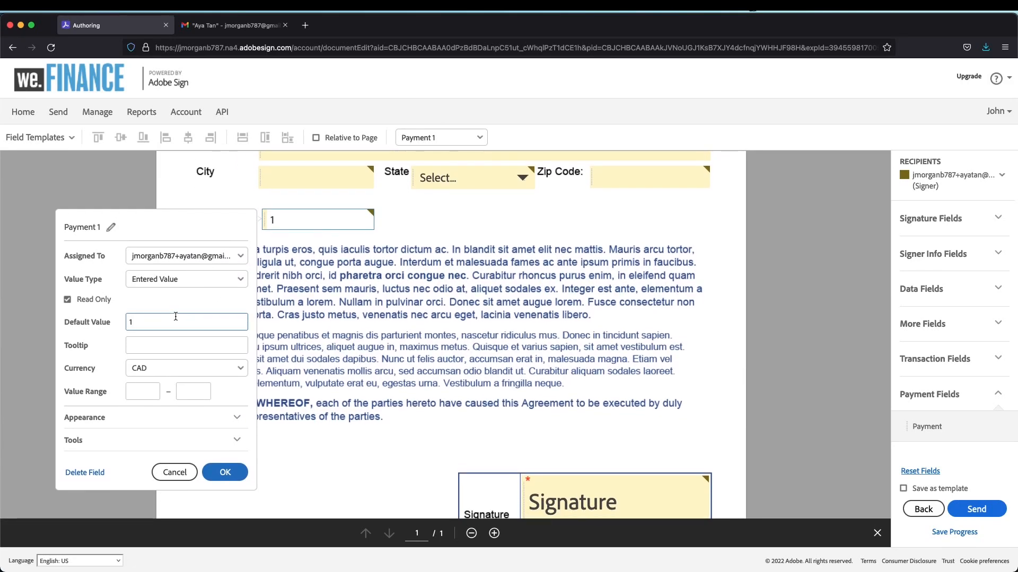
text(000)
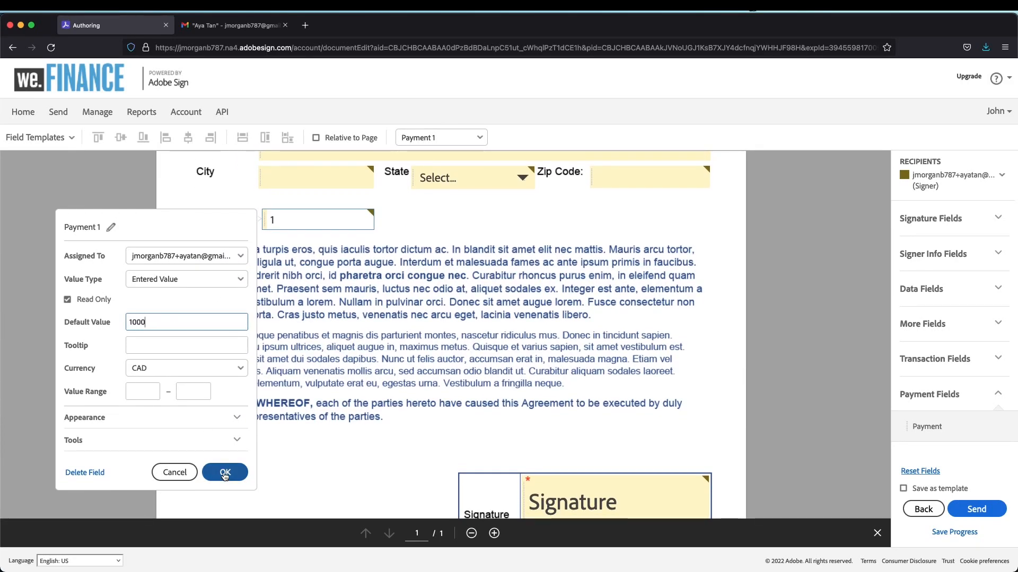
click(223, 471)
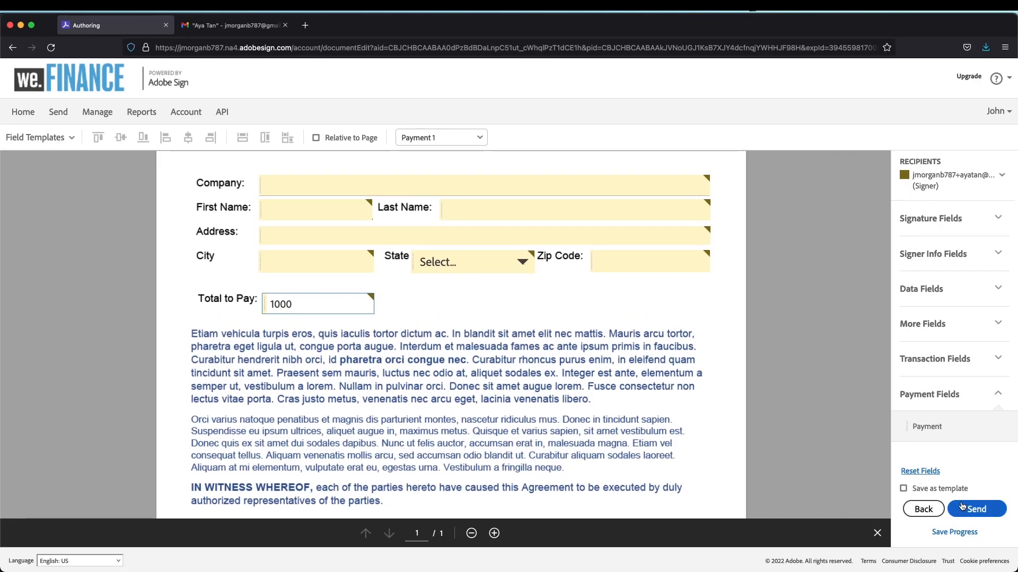
Send the Registration Payment agreement out for signature.
click(976, 508)
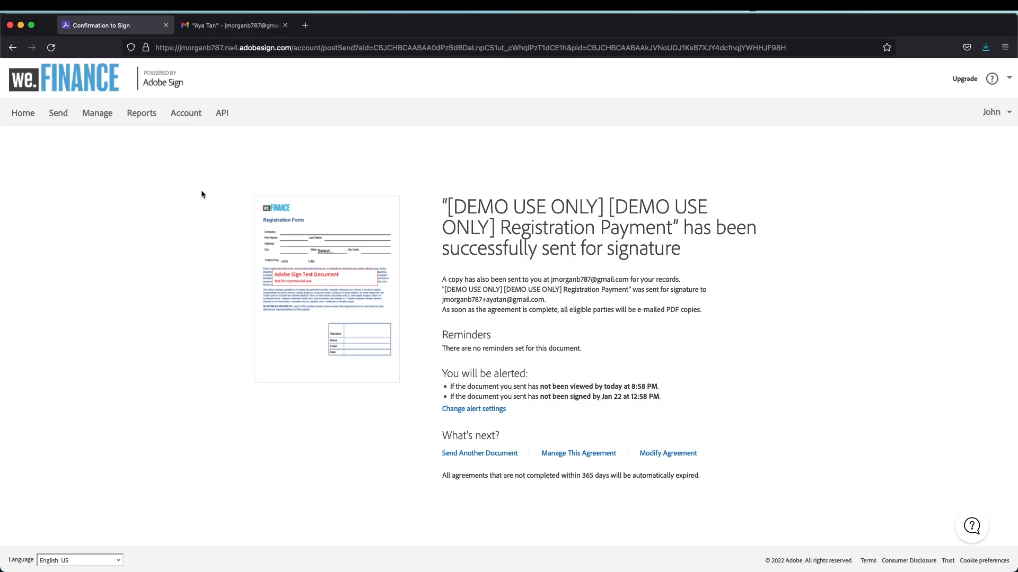
From the Gmail signature request email, go to Review and sign the agreement.
click(233, 25)
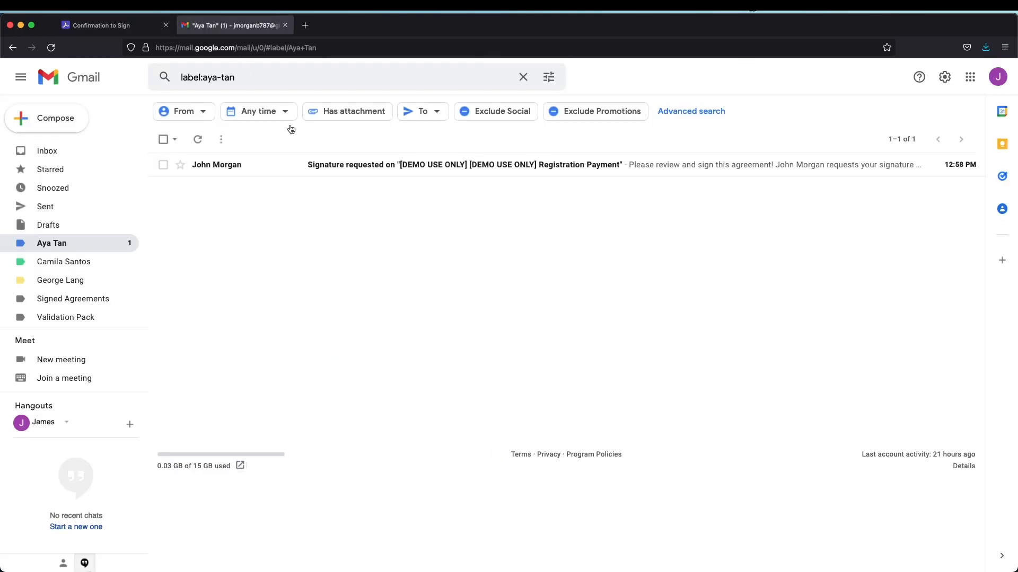
mouse_move(258, 170)
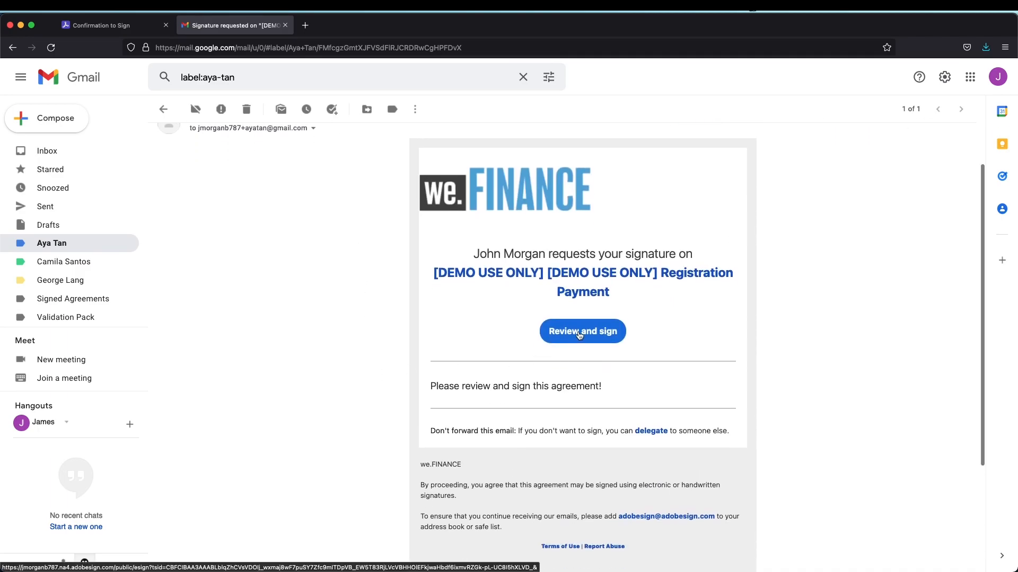
mouse_move(630, 363)
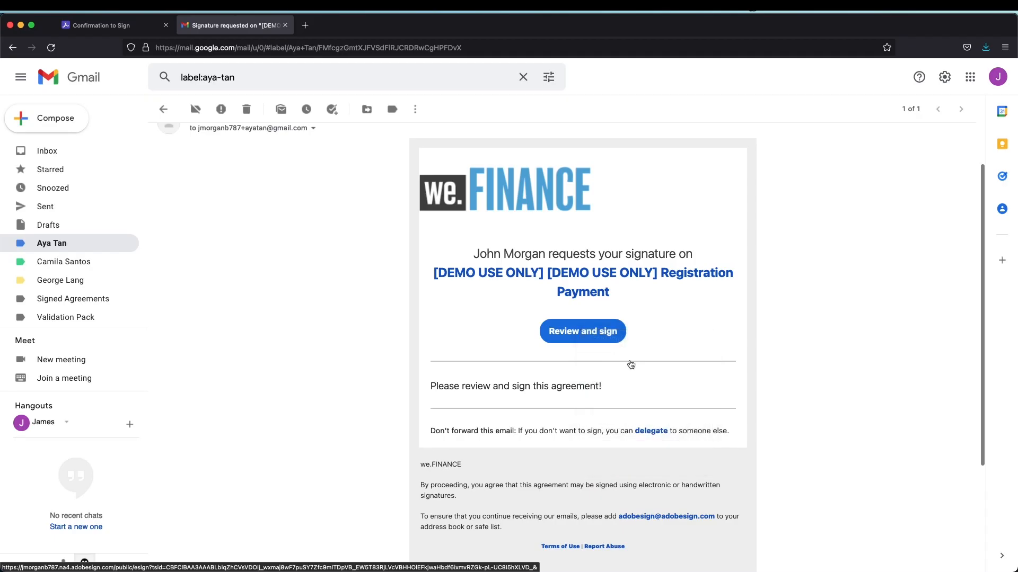
click(581, 331)
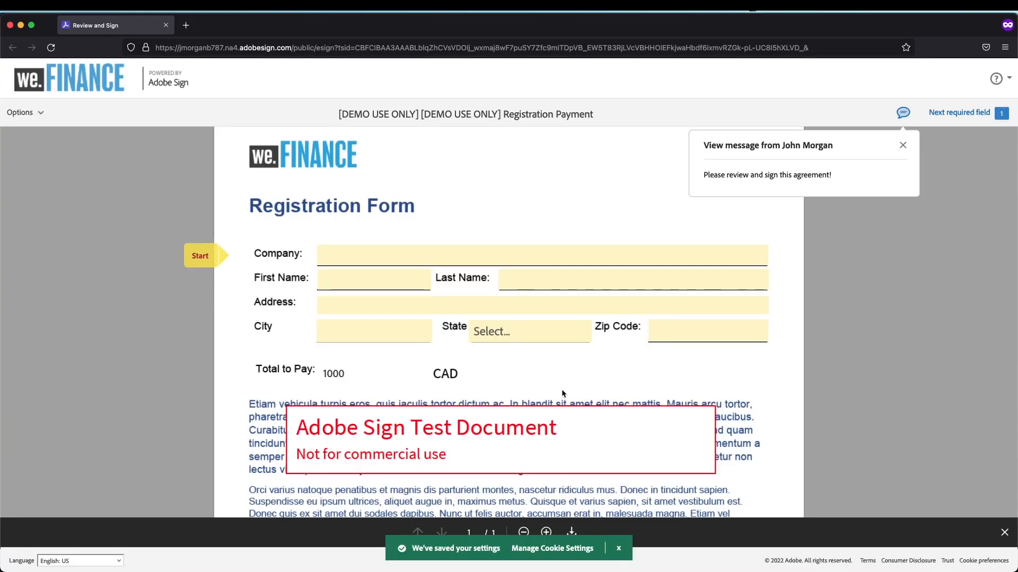
Fill in the company, name and address fields of the registration form.
text(WKND)
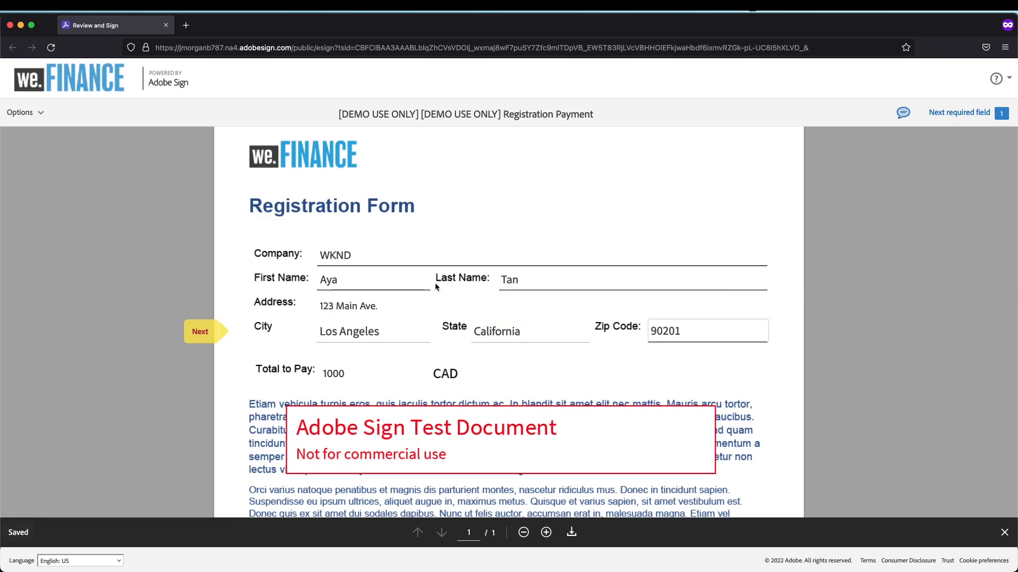
scroll(down, 3)
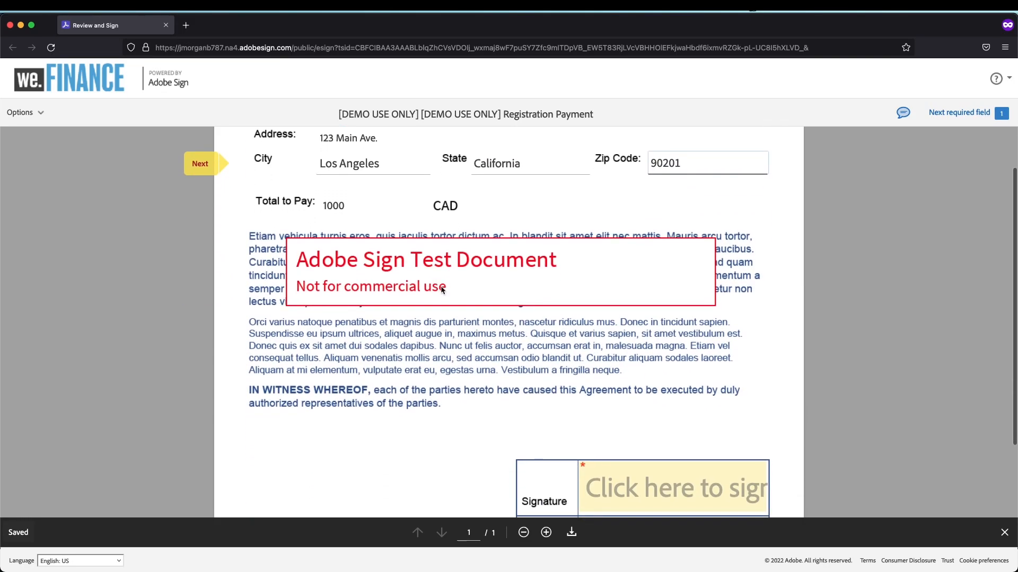
scroll(down, 3)
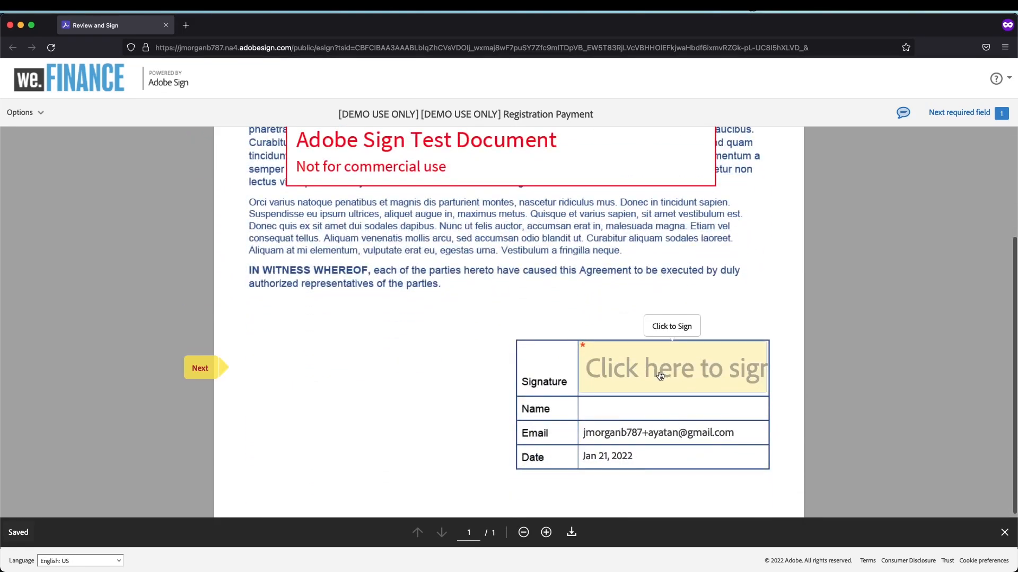
click(674, 368)
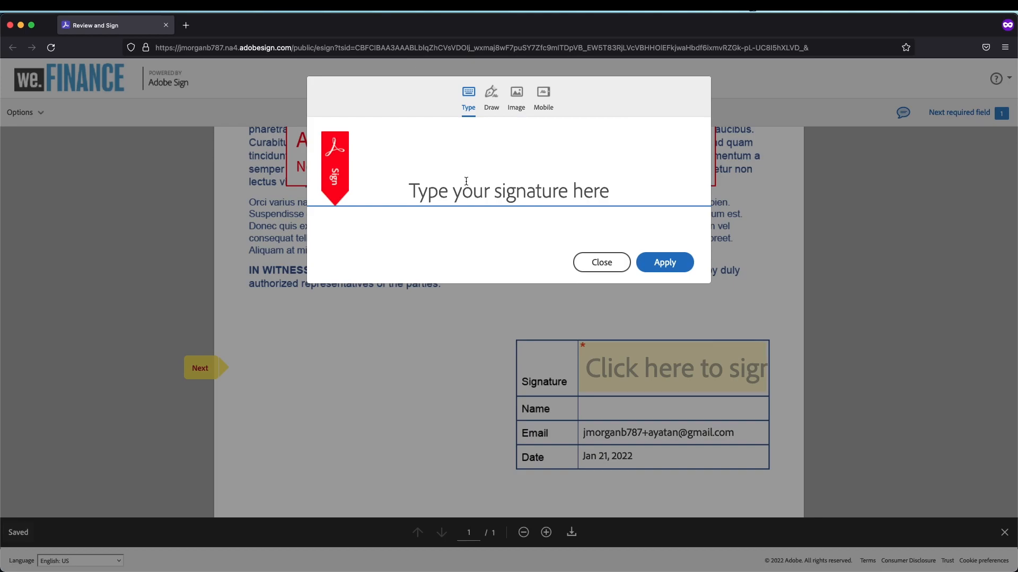
text(A)
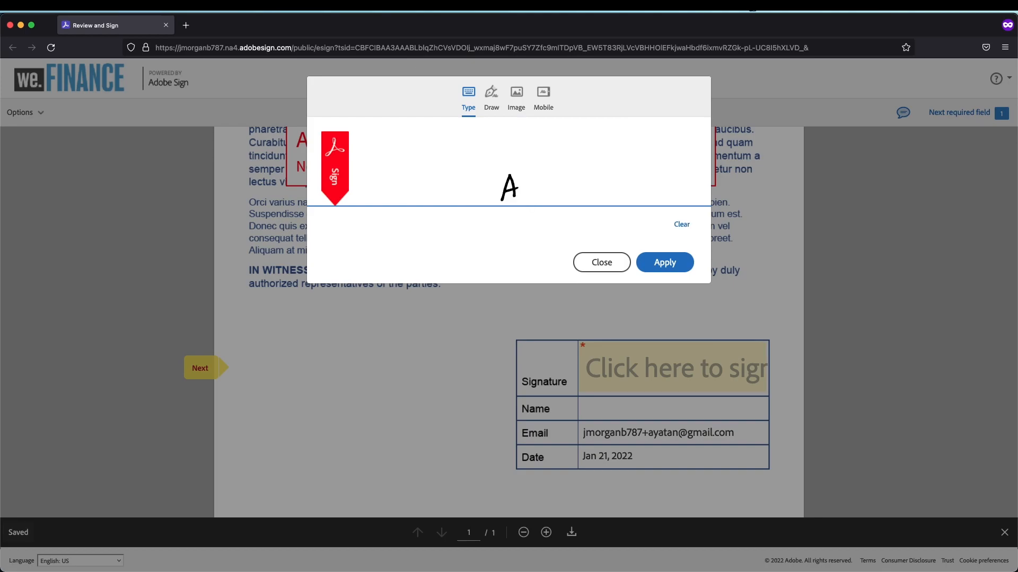
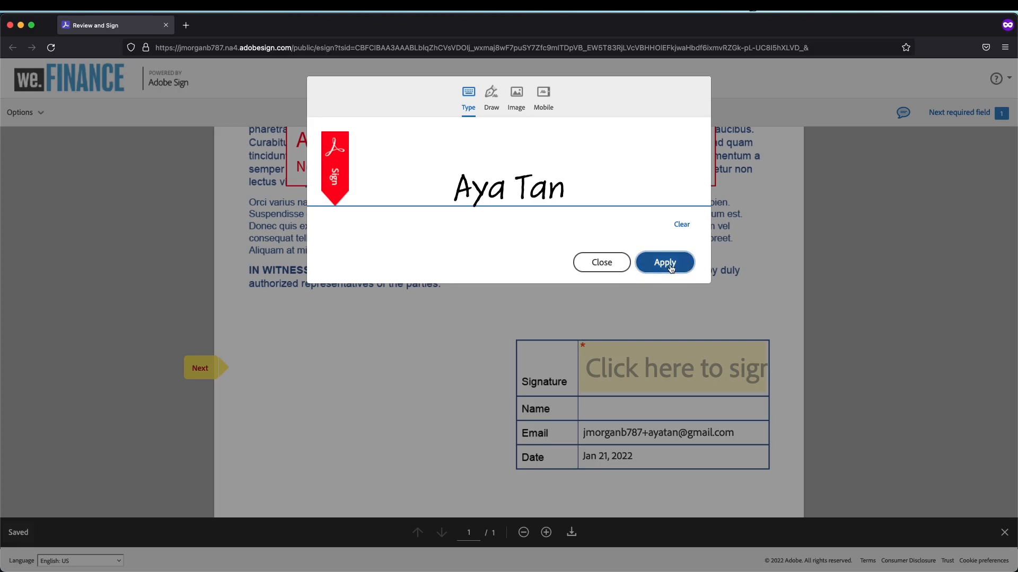
click(664, 261)
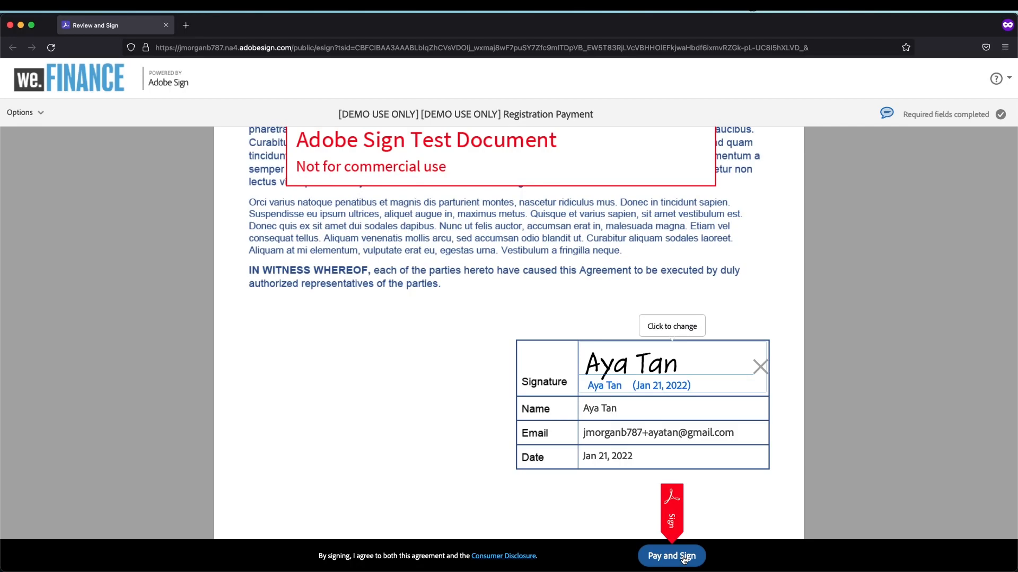
click(670, 555)
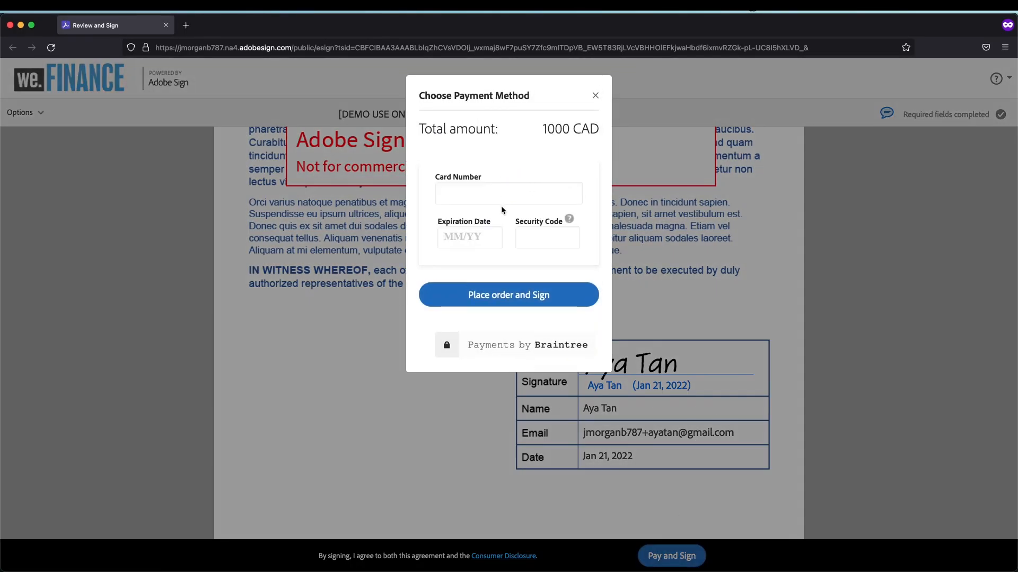
click(508, 193)
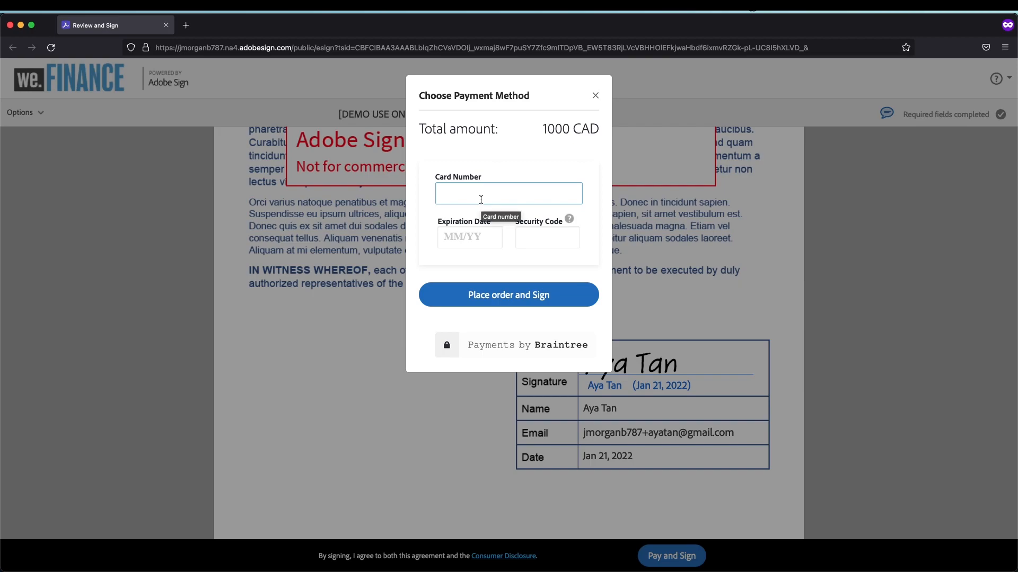
text(4111)
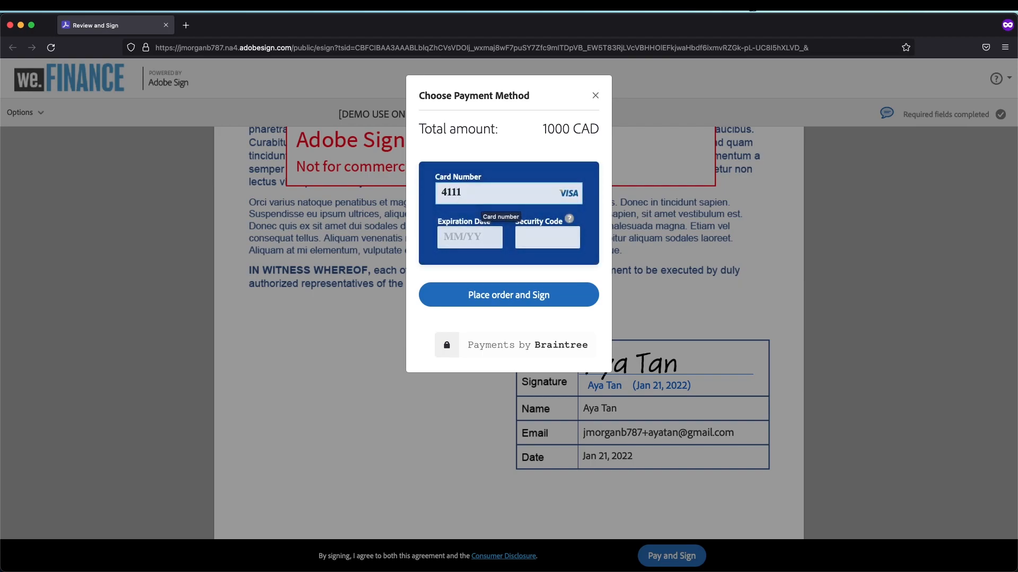
text(1111 1111)
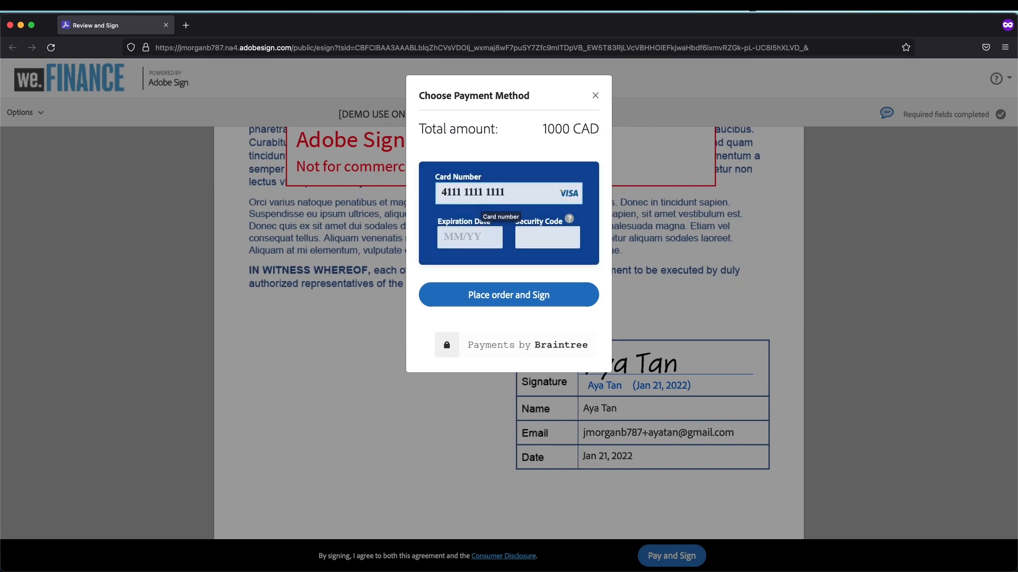
text(1111)
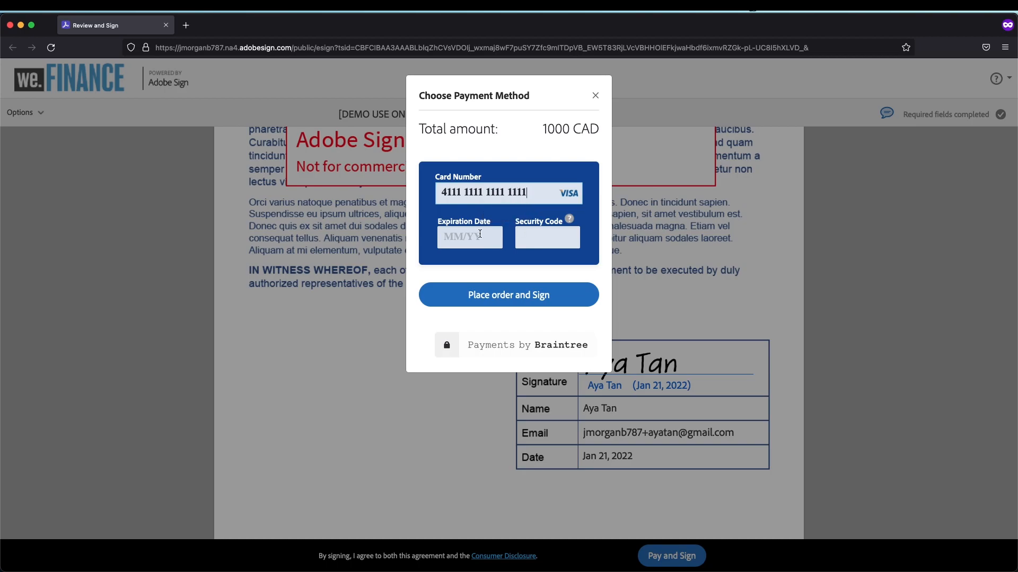
mouse_move(470, 235)
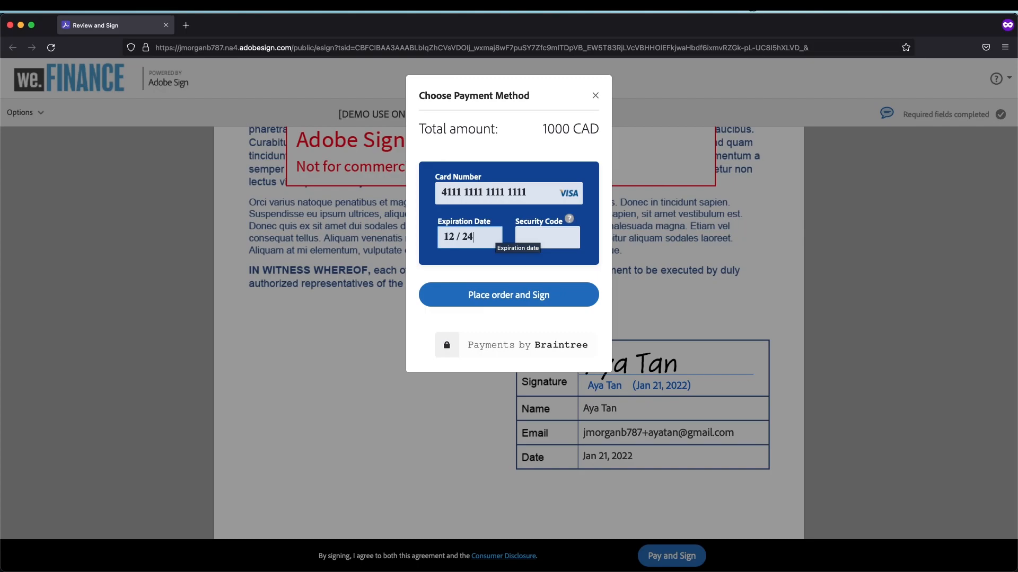
text(123)
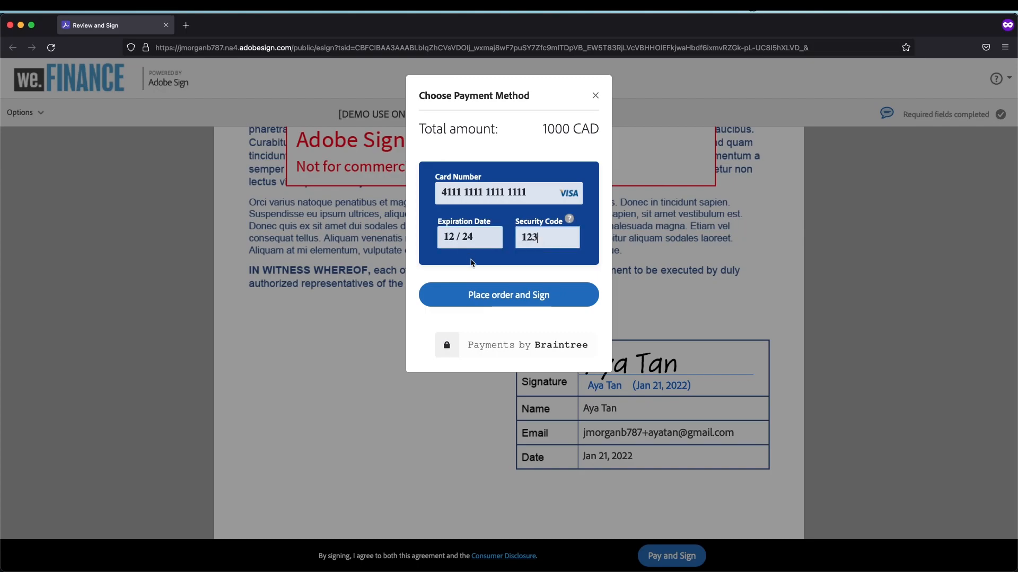
mouse_move(473, 299)
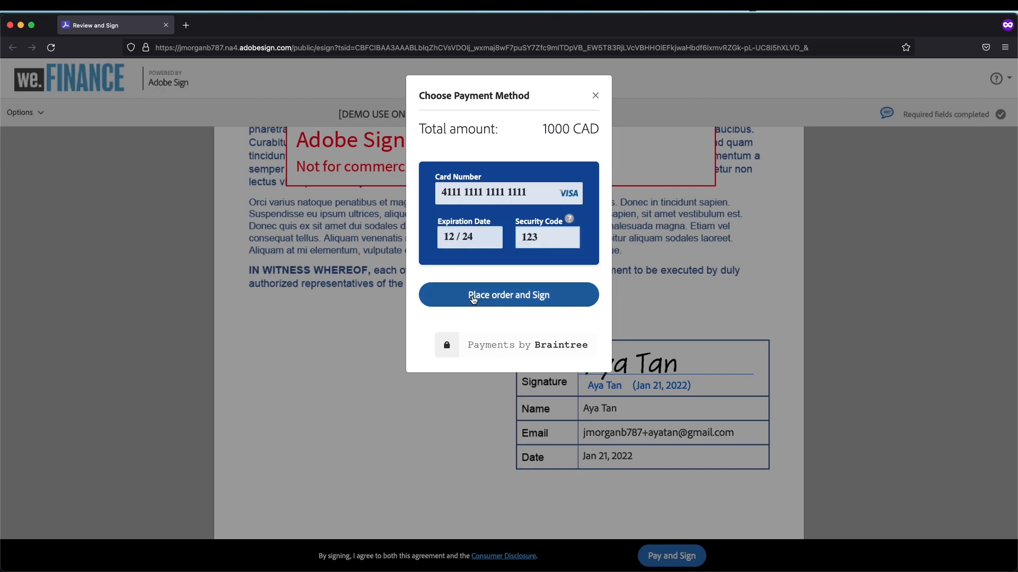
click(507, 295)
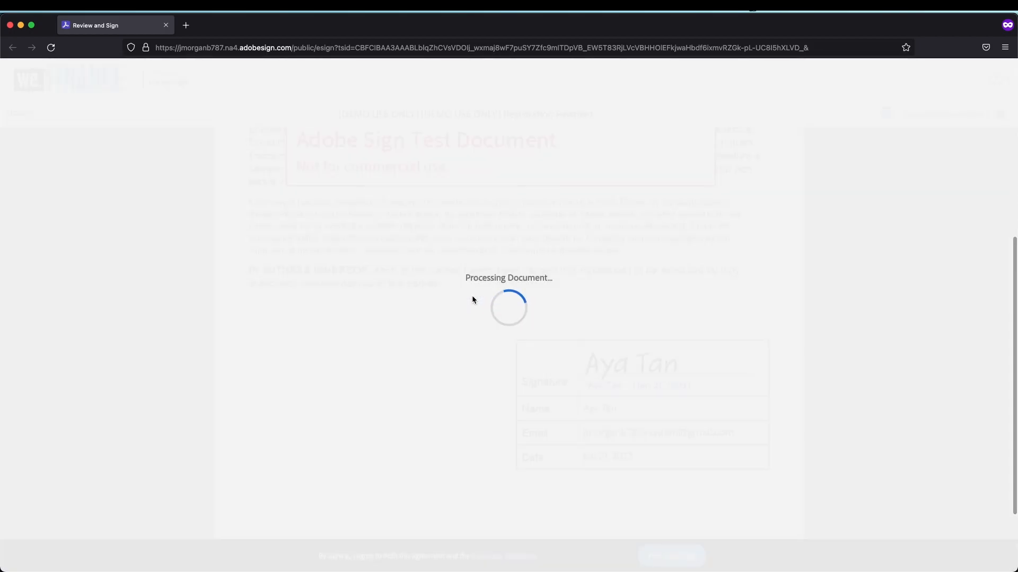
mouse_move(476, 331)
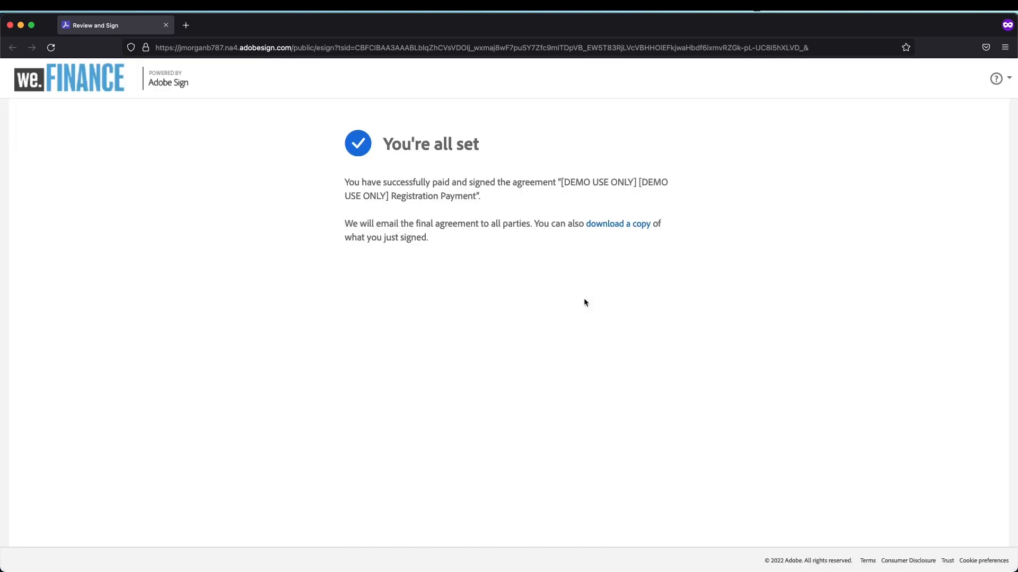
mouse_move(547, 289)
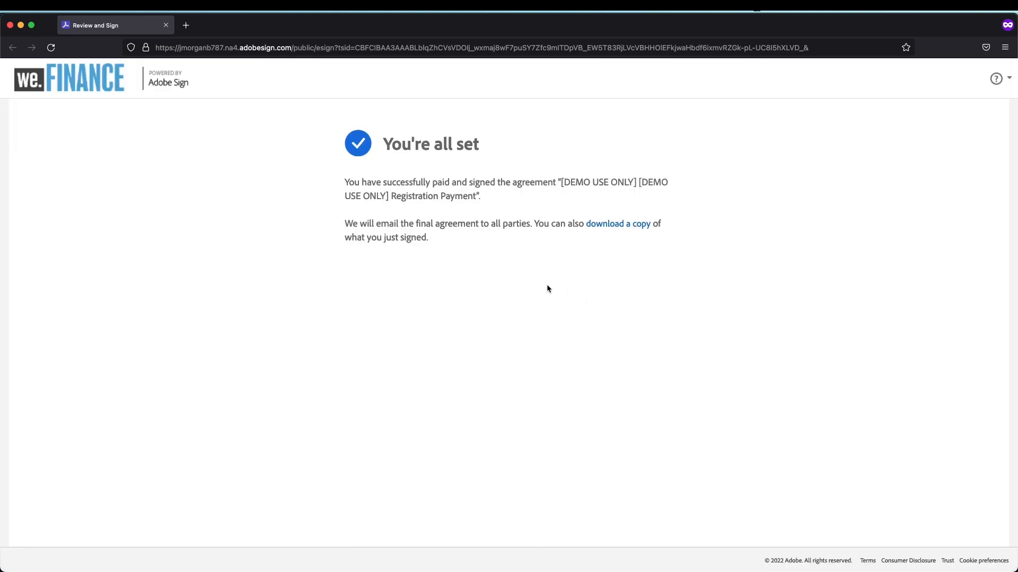
mouse_move(550, 201)
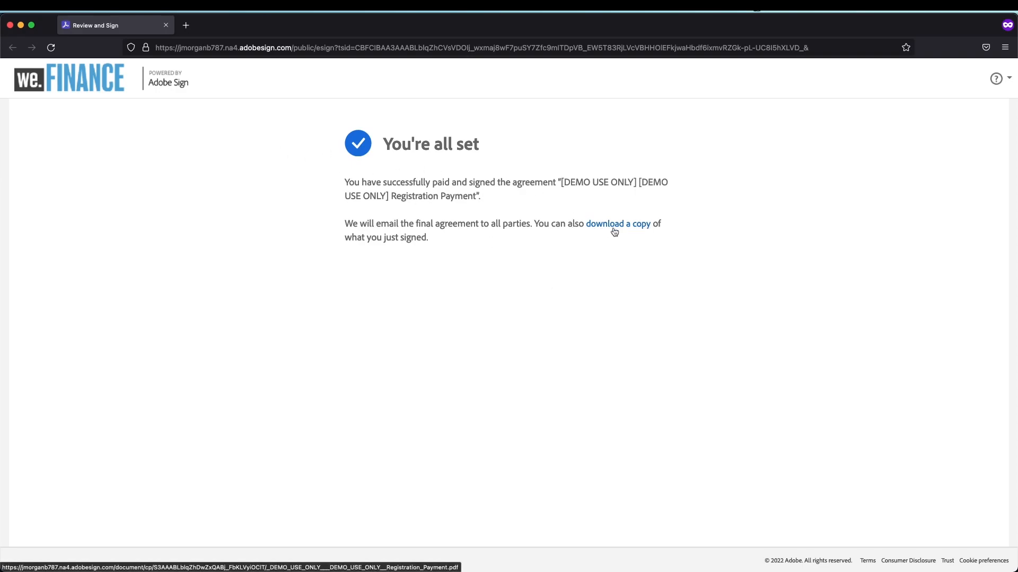
mouse_move(241, 160)
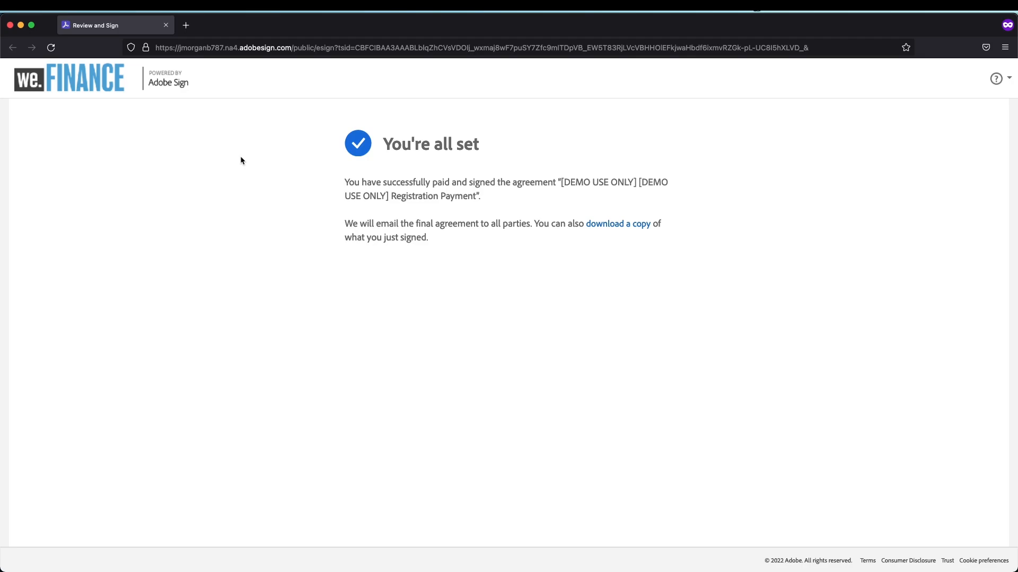
After the You're all set confirmation, return to the Gmail inbox.
click(234, 24)
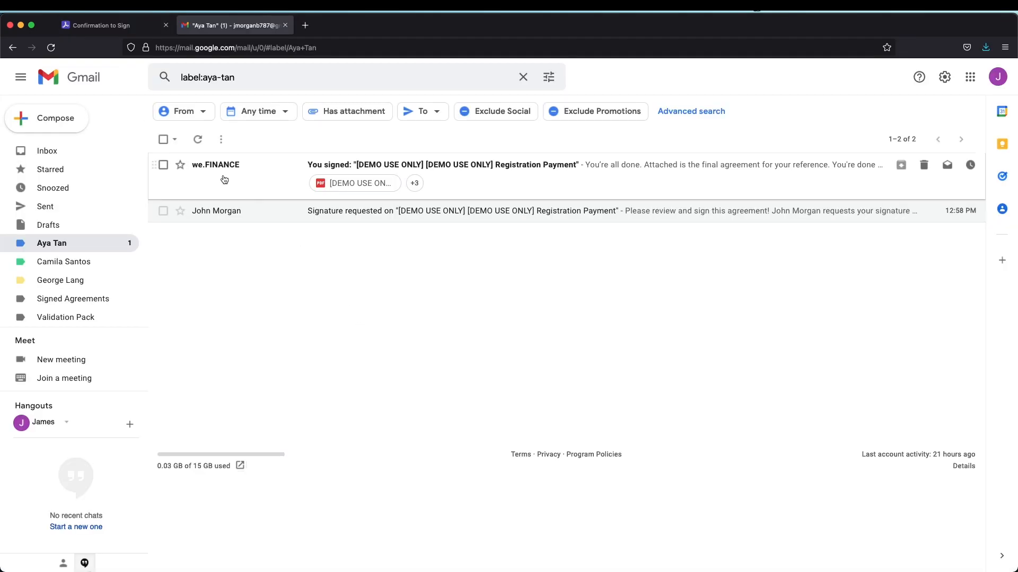
mouse_move(237, 180)
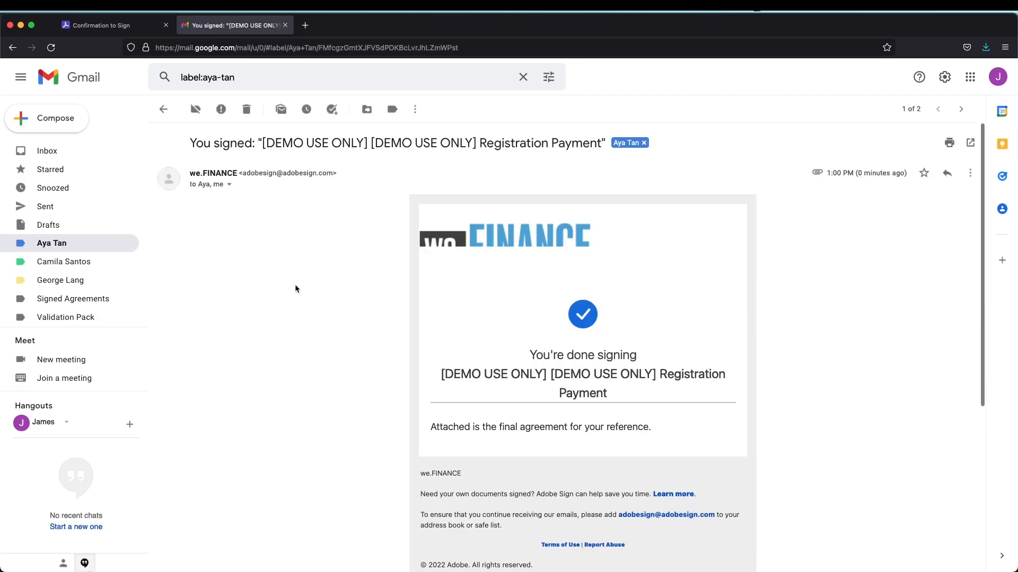
Download the signed Registration Payment PDF attached to the 'You signed' email from we.FINANCE.
scroll(down, 3)
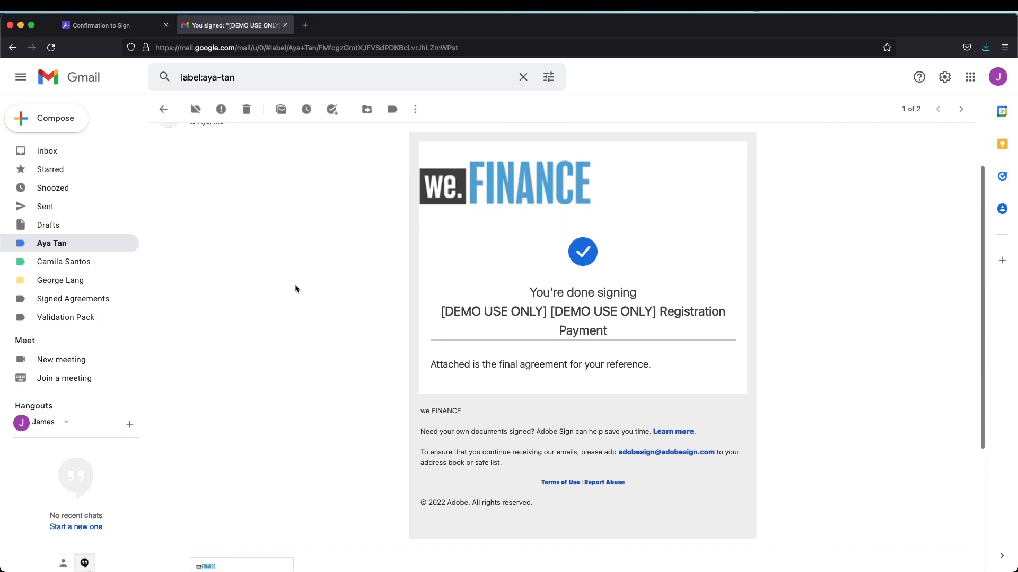
scroll(down, 3)
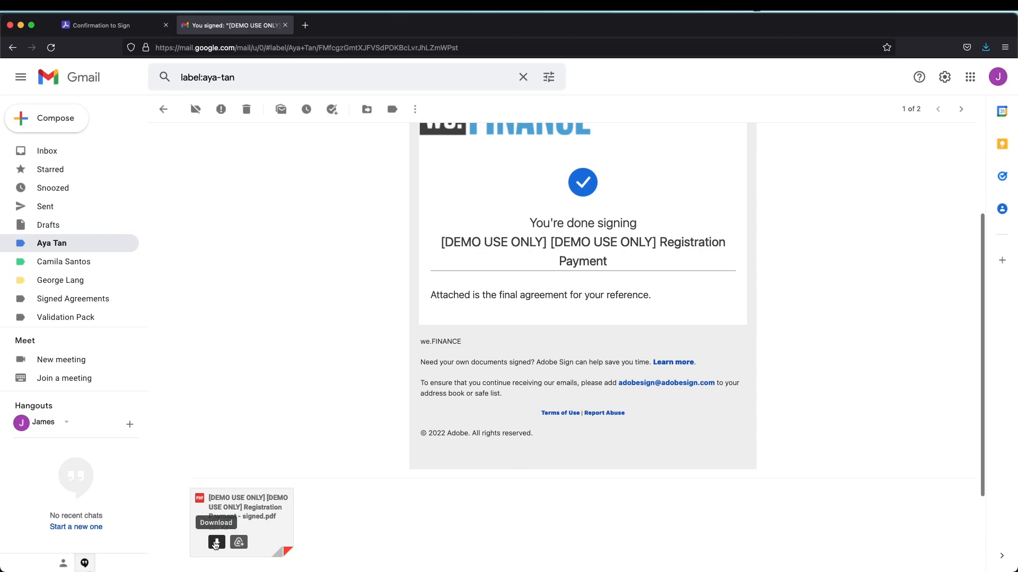
click(216, 543)
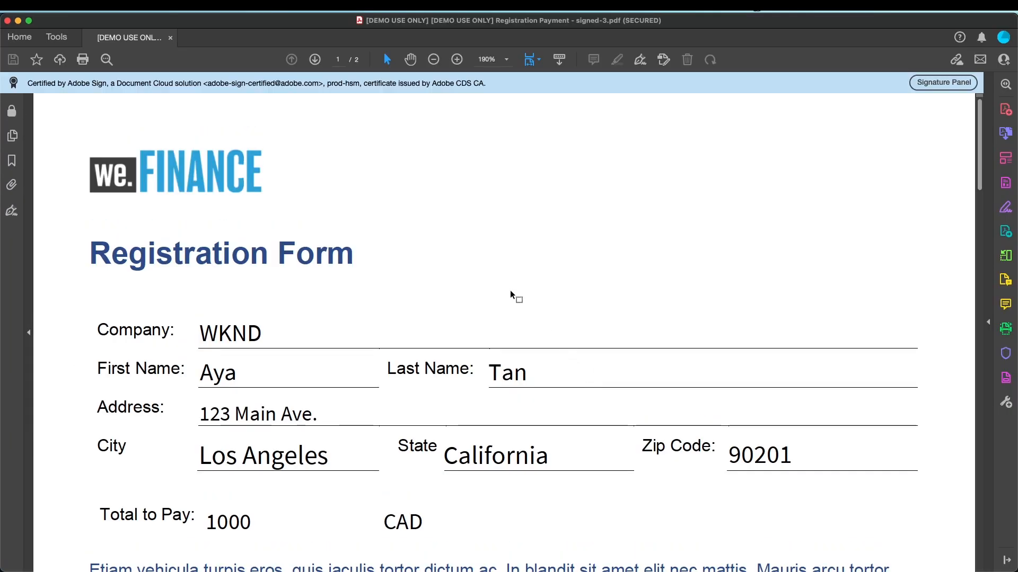
mouse_move(36, 86)
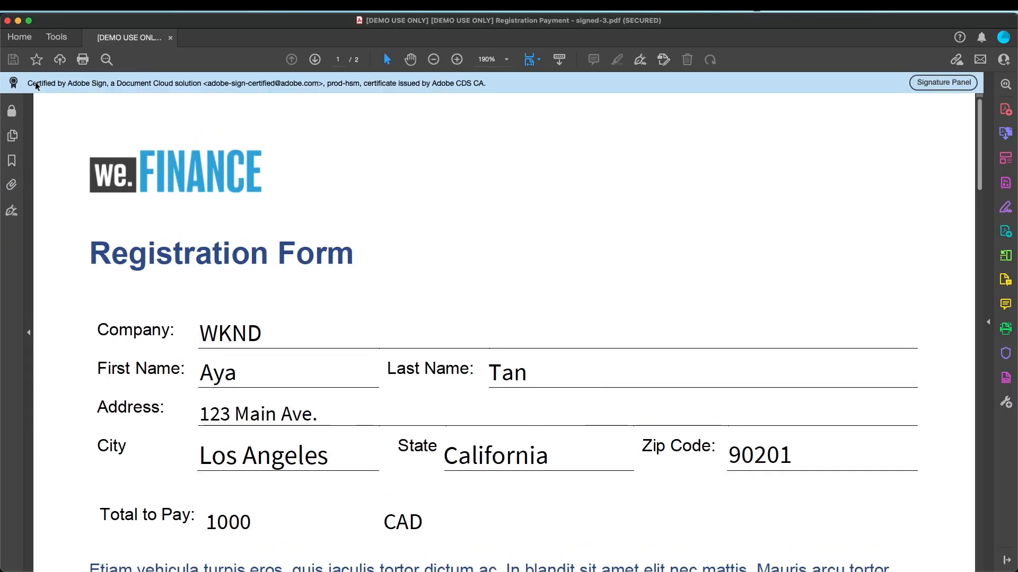
mouse_move(82, 88)
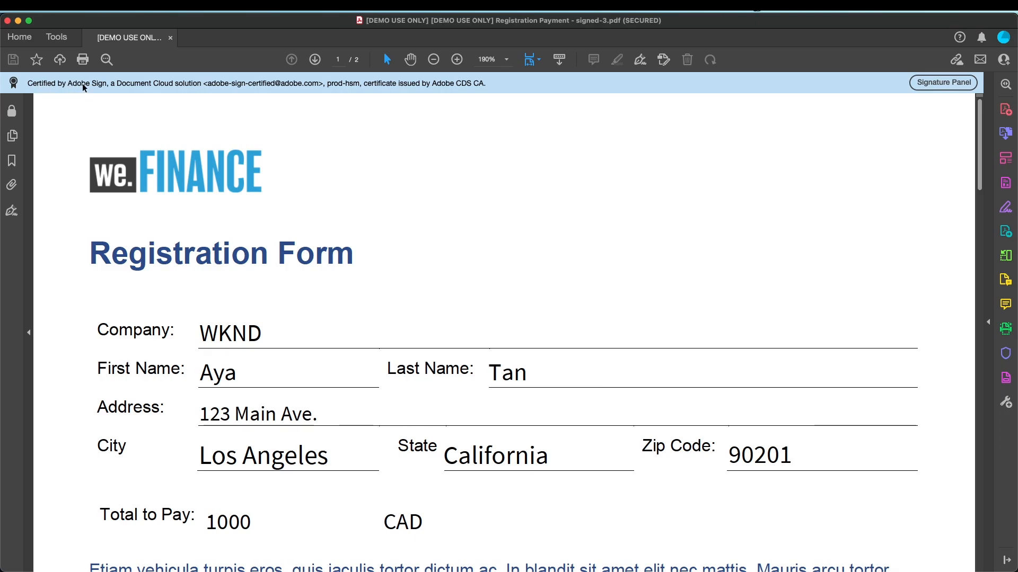
scroll(down, 3)
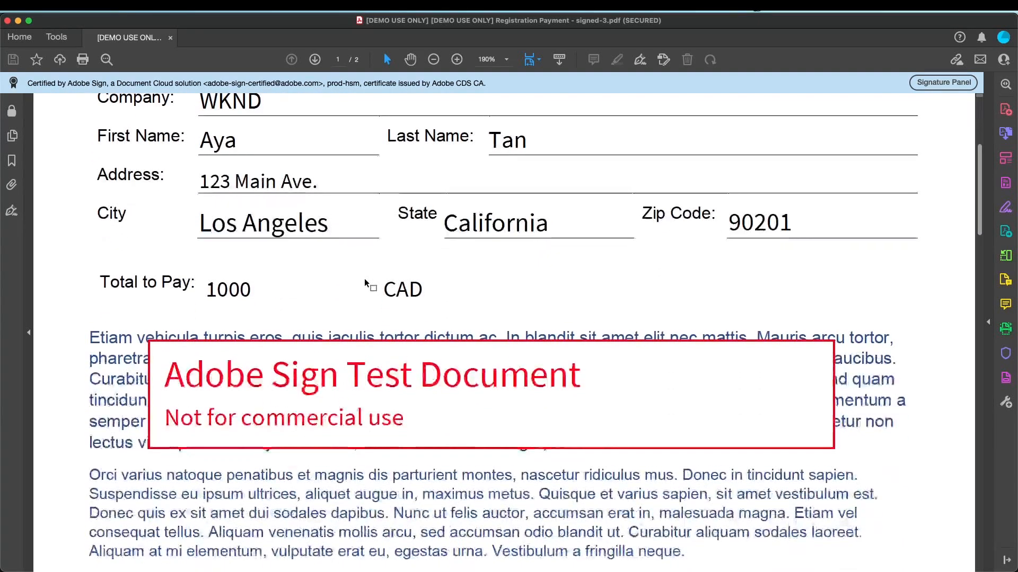
scroll(down, 3)
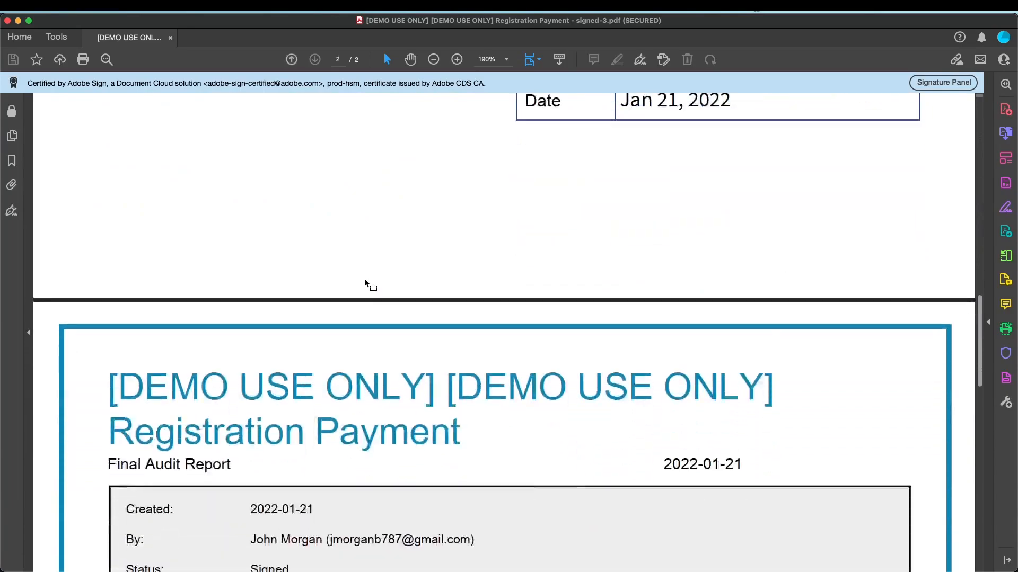
scroll(down, 3)
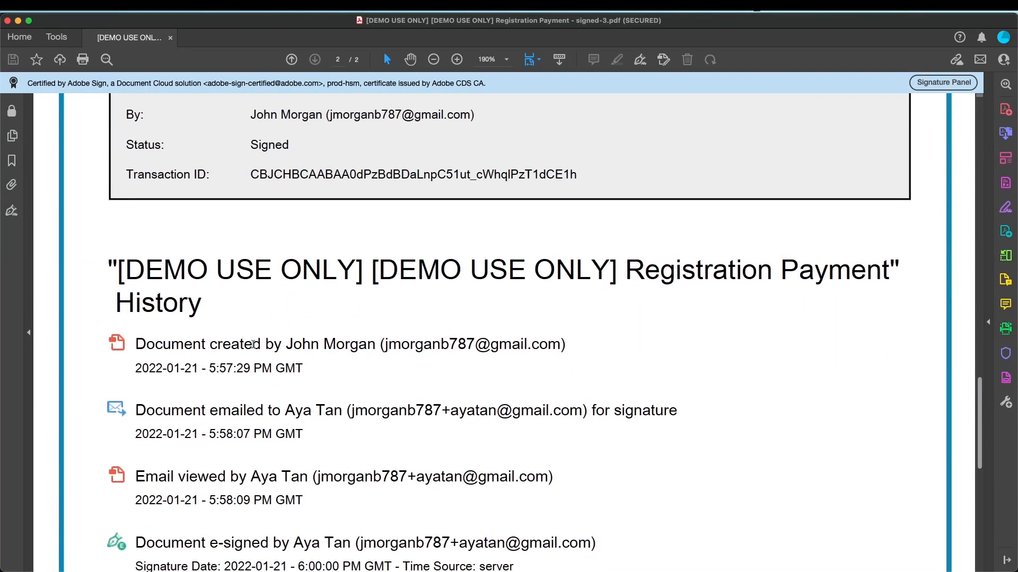
scroll(down, 3)
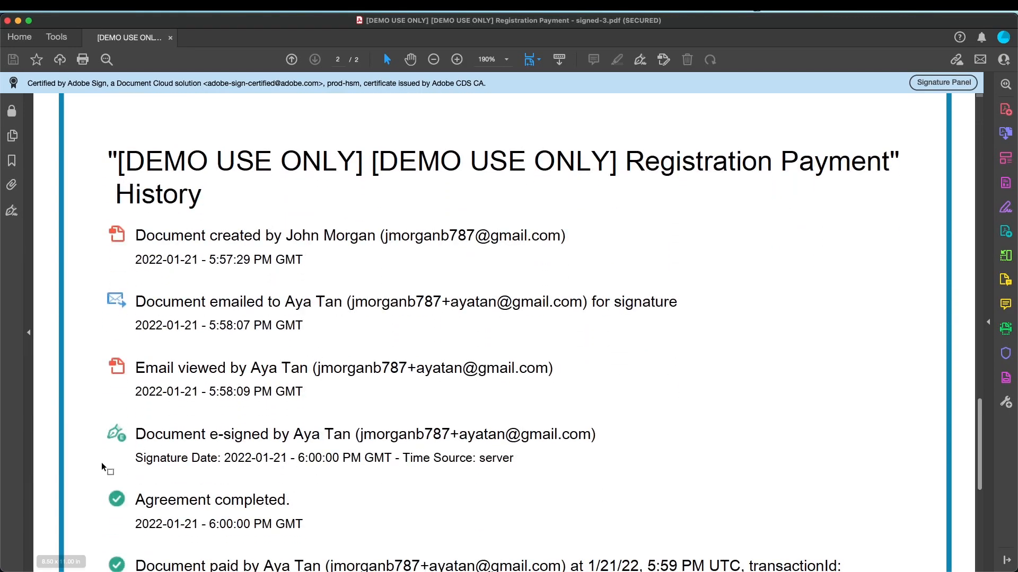
scroll(down, 3)
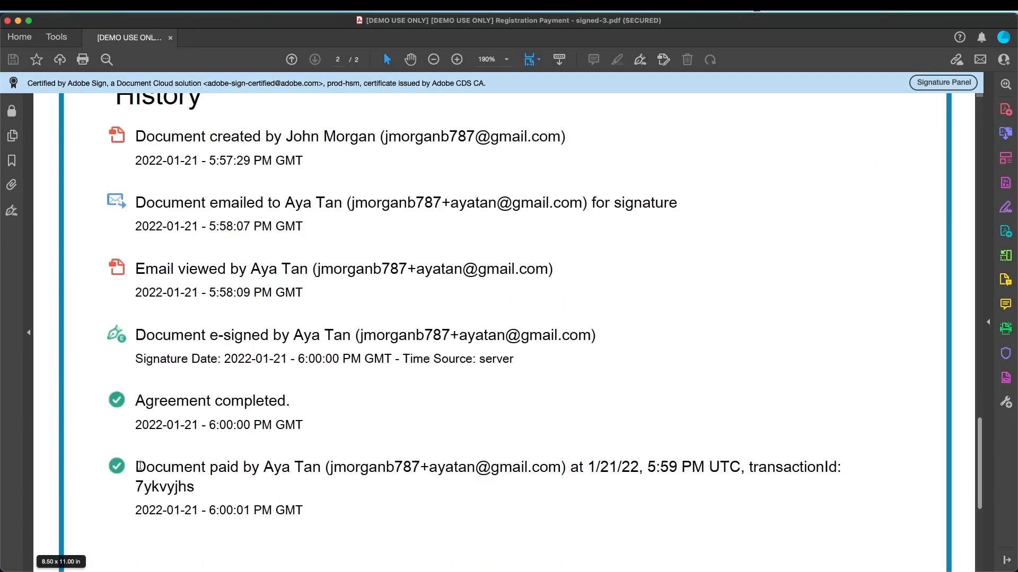
scroll(down, 3)
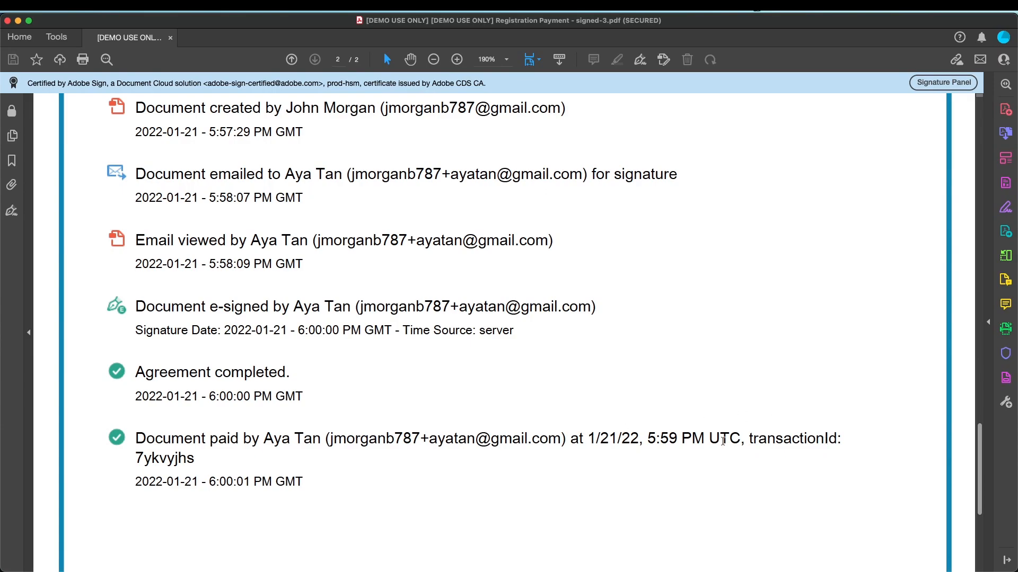
scroll(down, 3)
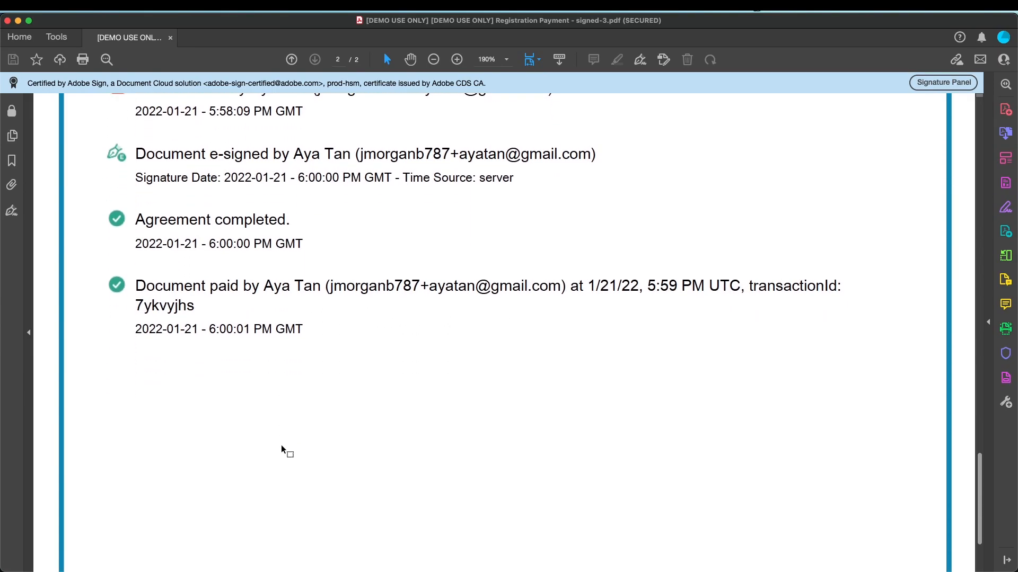
scroll(up, 3)
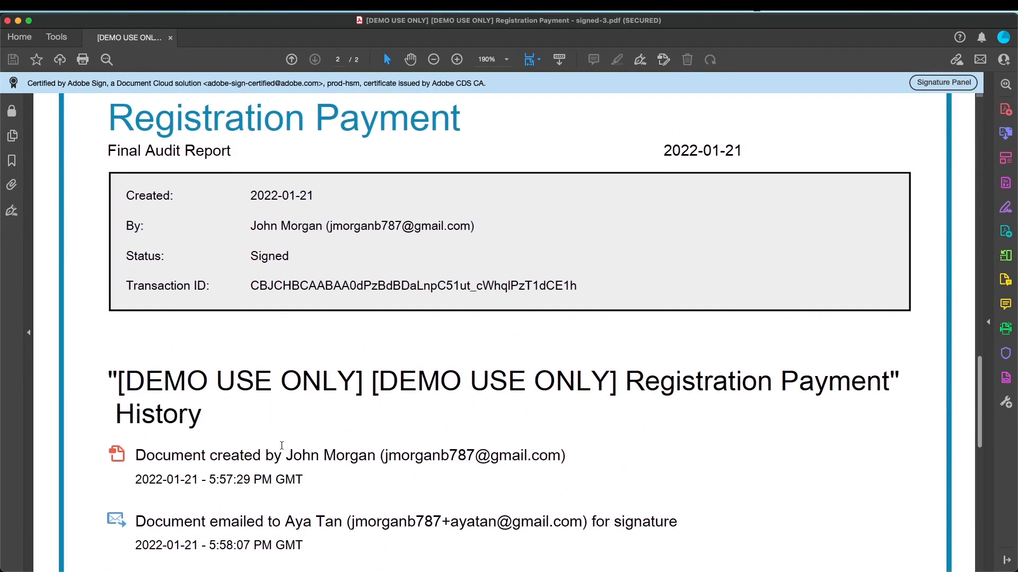
click(291, 59)
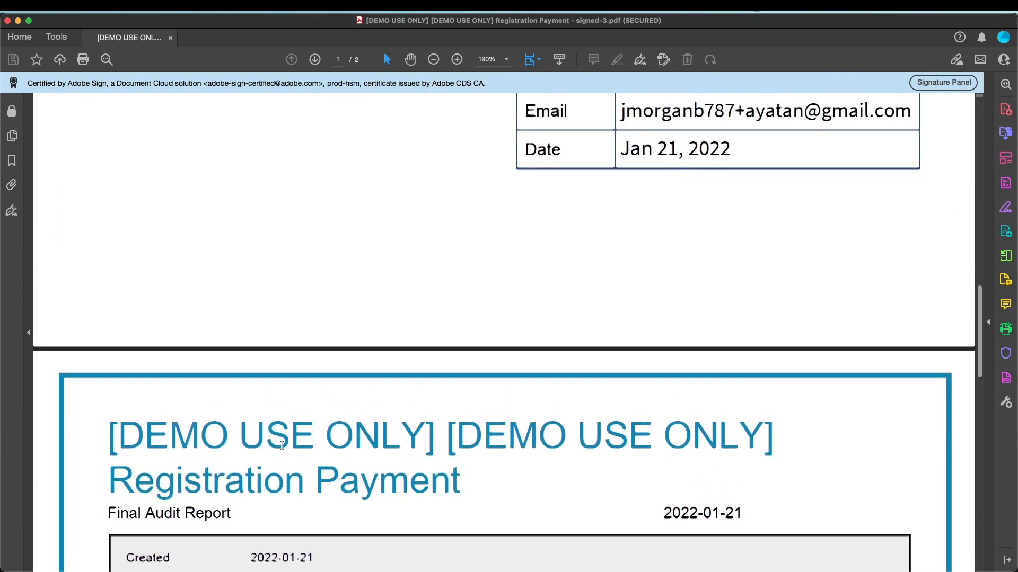
scroll(up, 3)
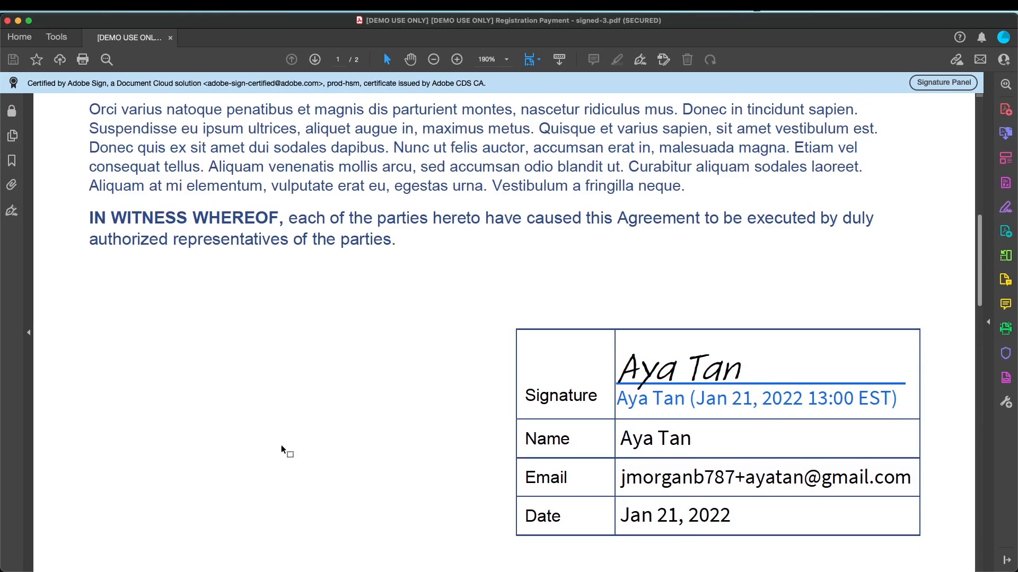